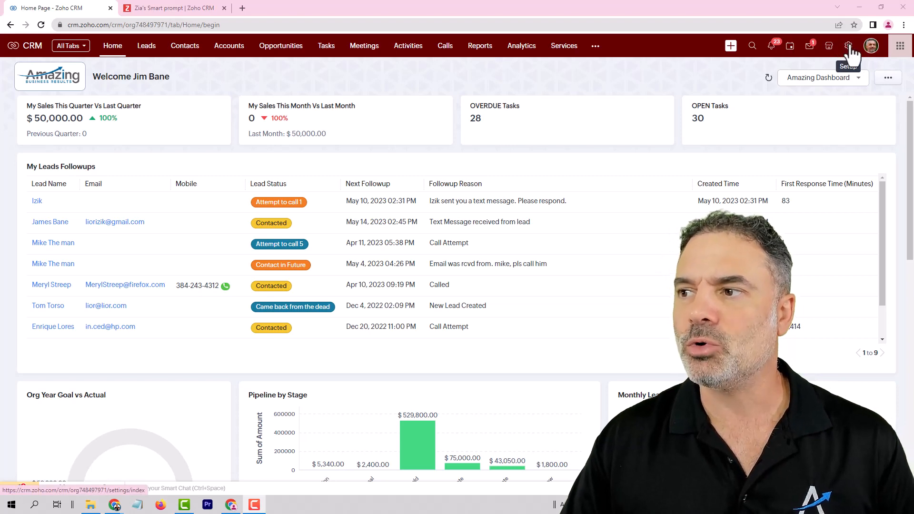
Step: Open the Zia Smart Prompt settings from Setup and switch on Prompts Suggestion
left_click(848, 46)
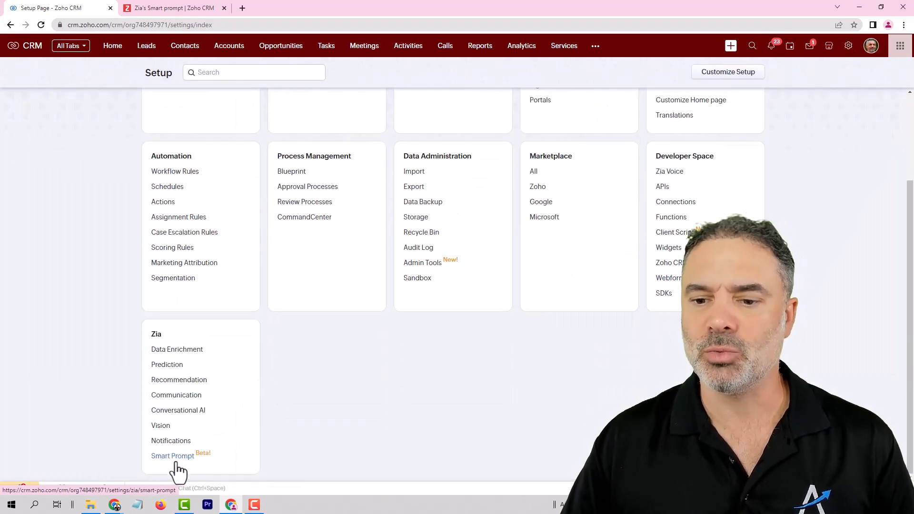
left_click(172, 455)
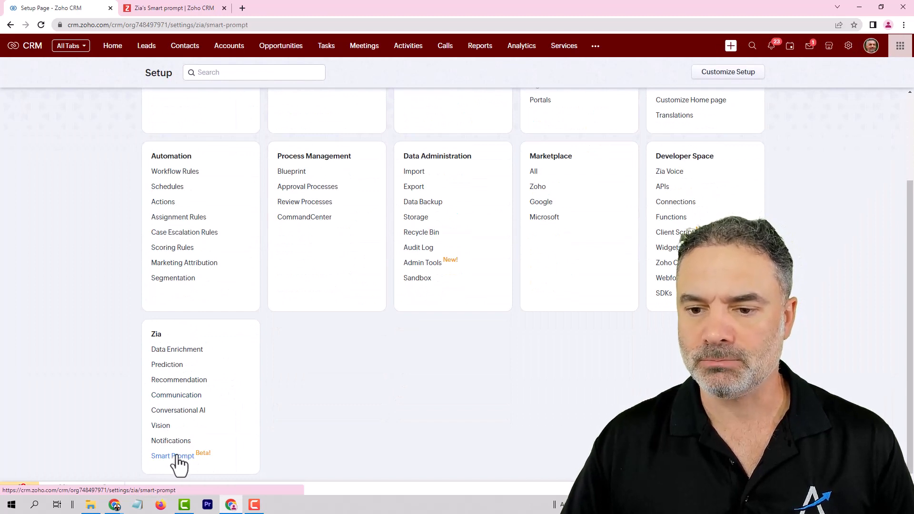
left_click(172, 455)
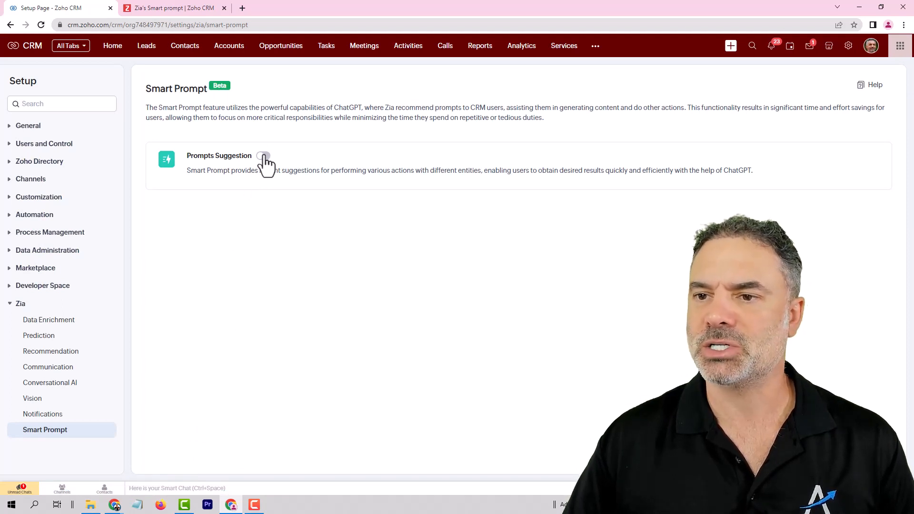
left_click(262, 156)
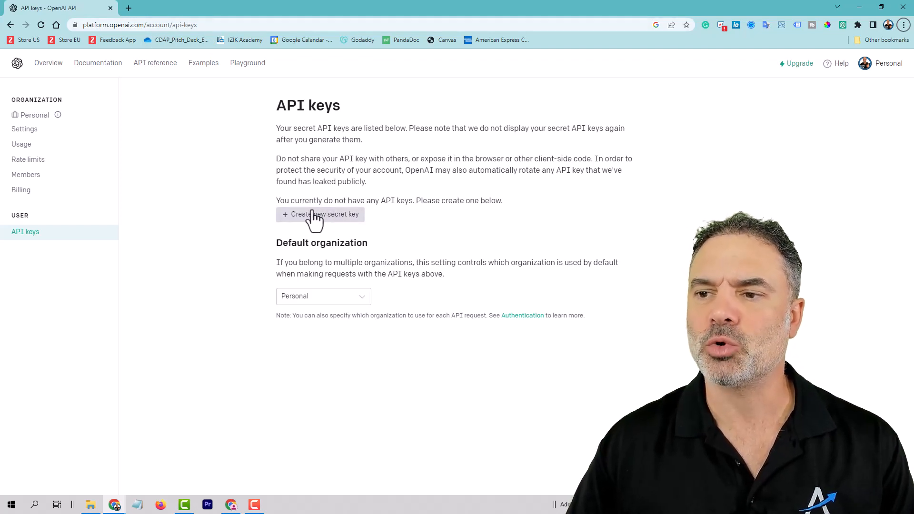
Step: Generate an OpenAI secret key named 'Zoho CRM' and copy it
left_click(320, 214)
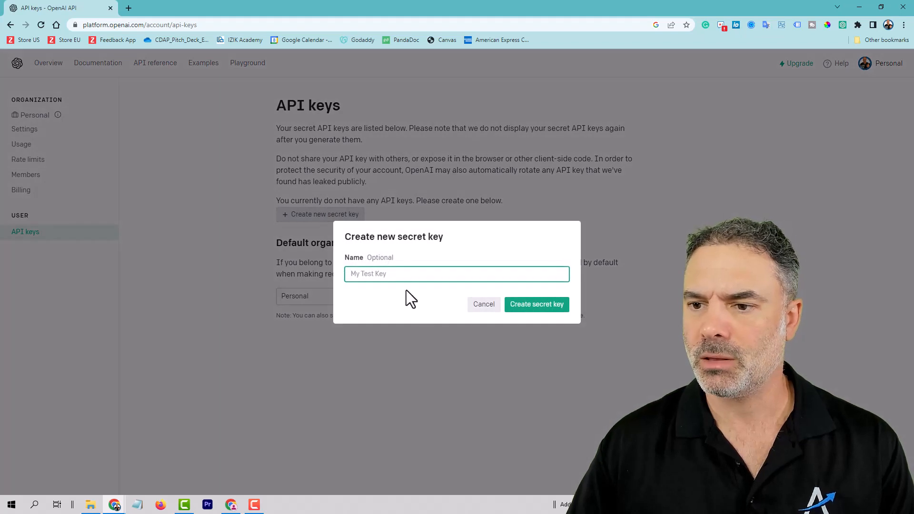
type("Zoho CRM")
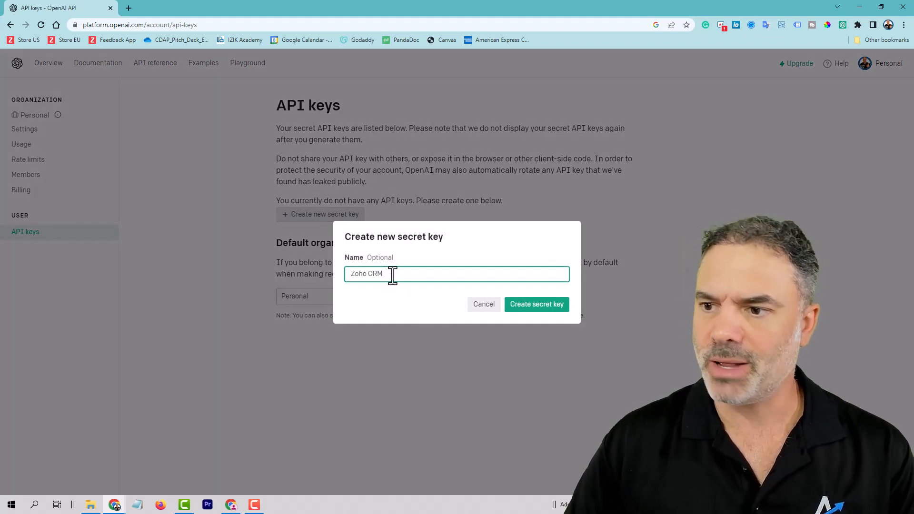
mouse_move(535, 304)
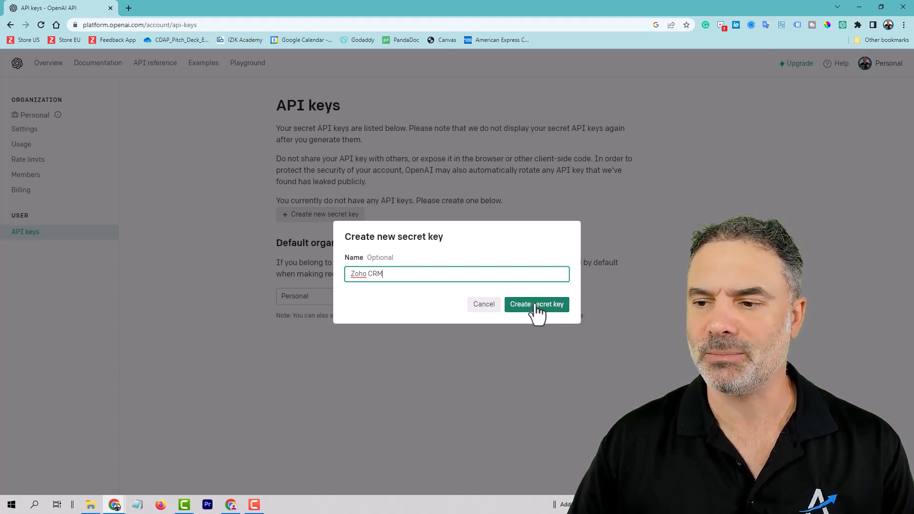
left_click(536, 304)
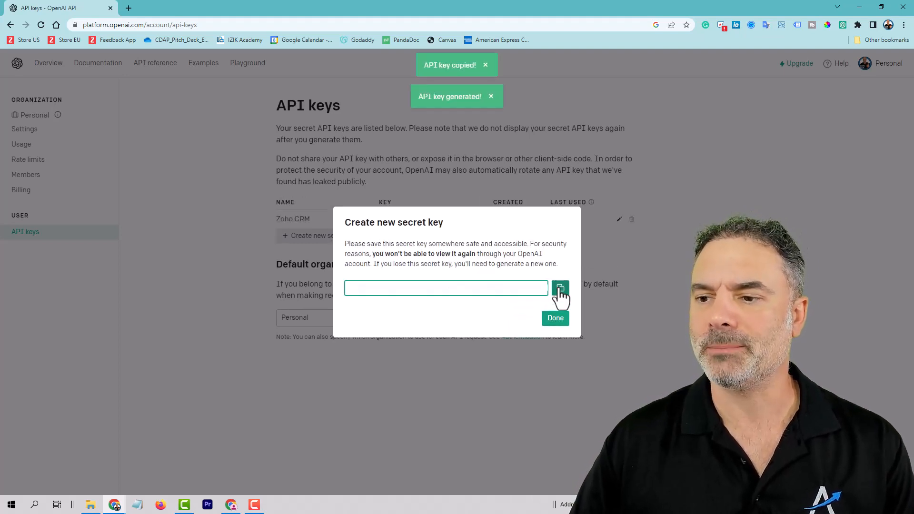
left_click(559, 288)
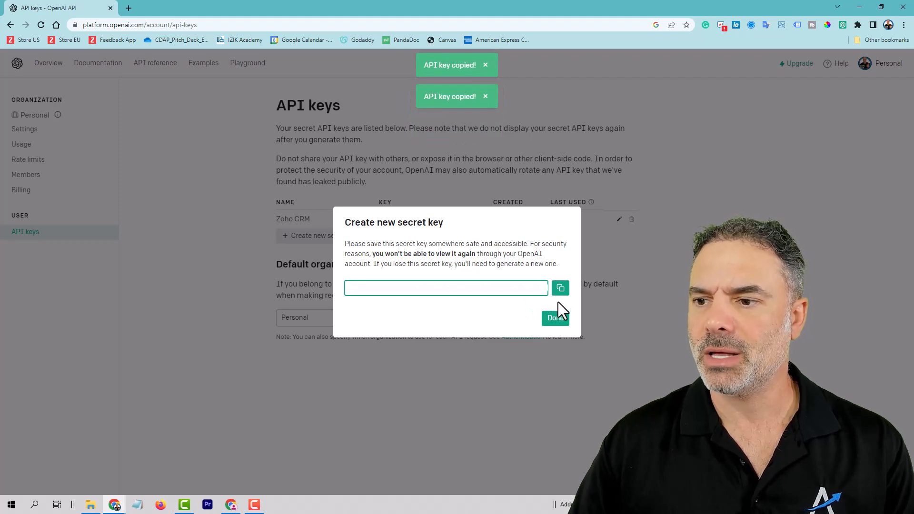
left_click(558, 288)
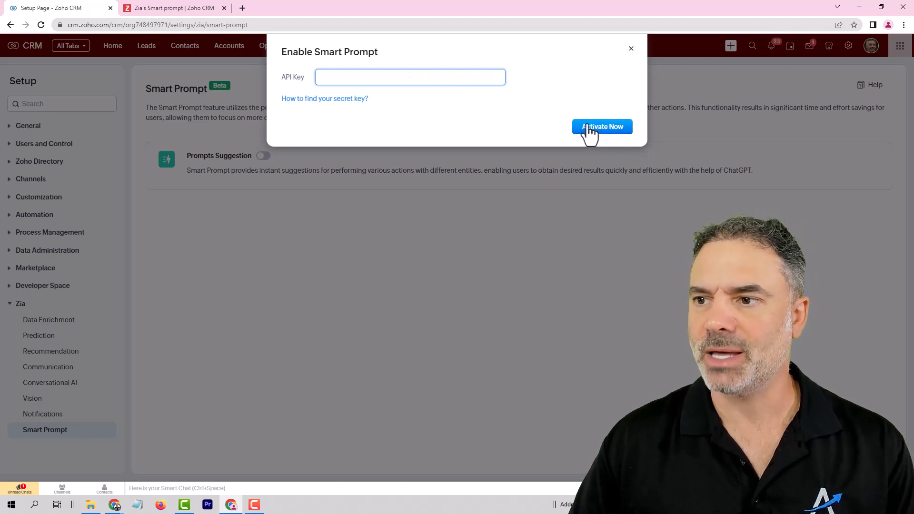
Step: Activate Smart Prompt with the pasted key and proceed past the ChatGPT privacy notice
left_click(602, 127)
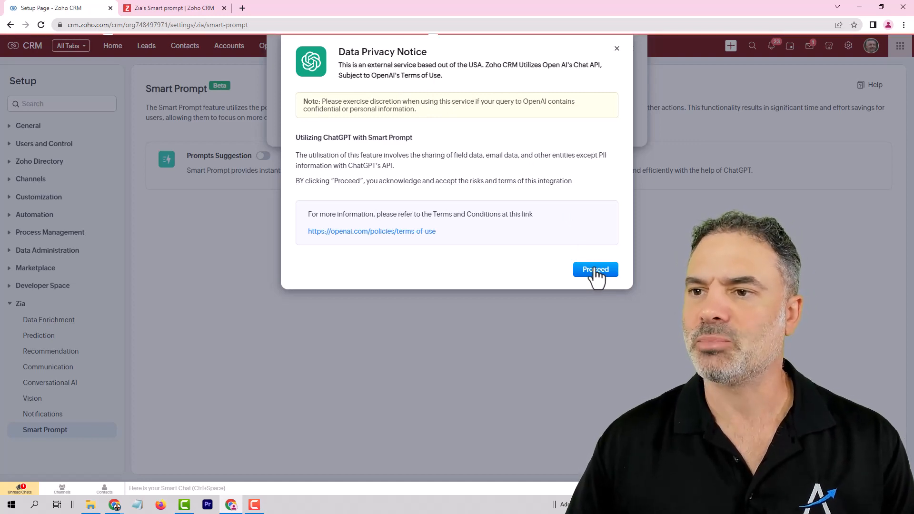
left_click(595, 269)
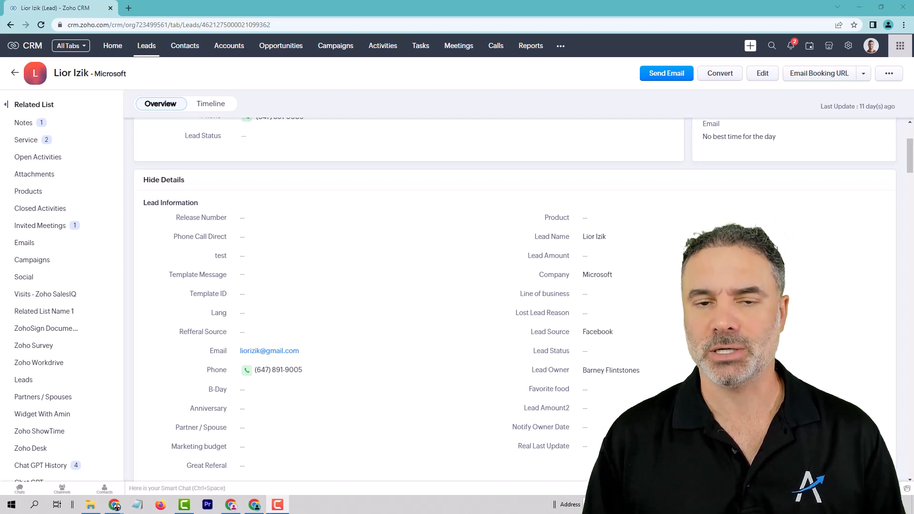
Step: Open the free-form Smart Prompt assistant from the lead's Company field, Microsoft
left_click(641, 293)
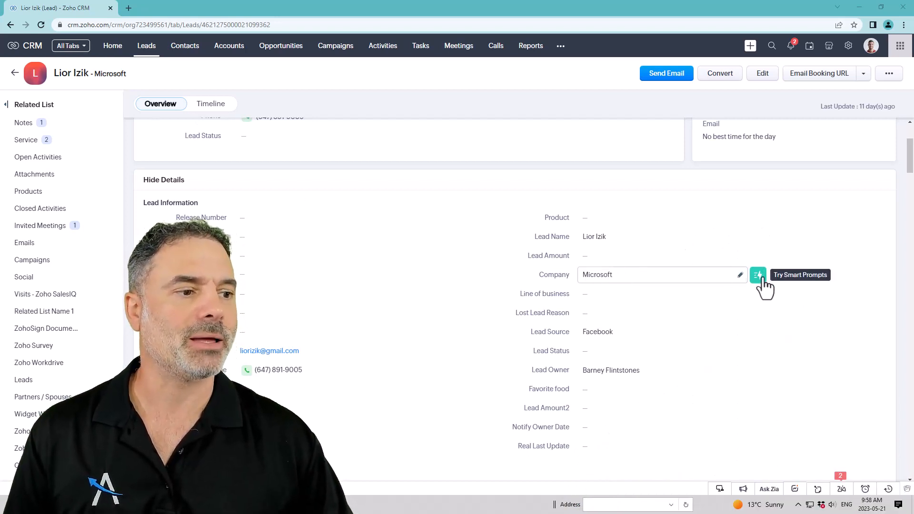
left_click(758, 274)
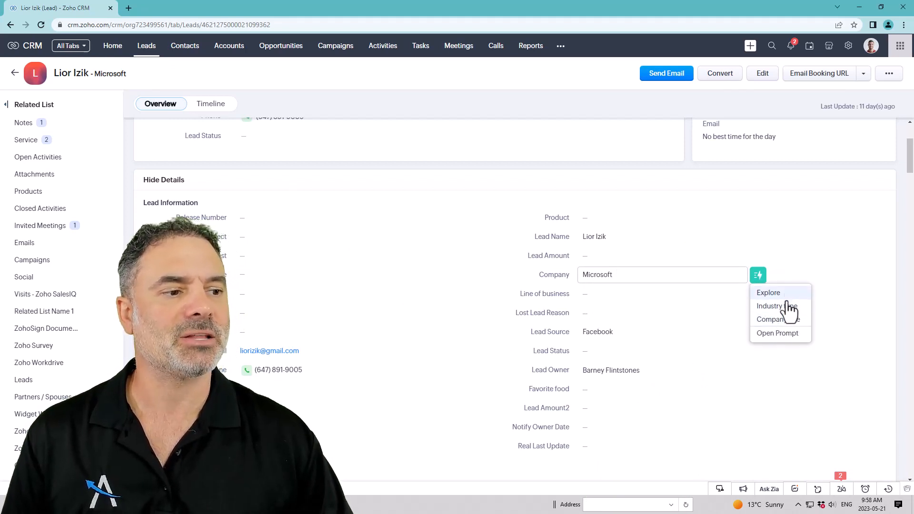
mouse_move(776, 333)
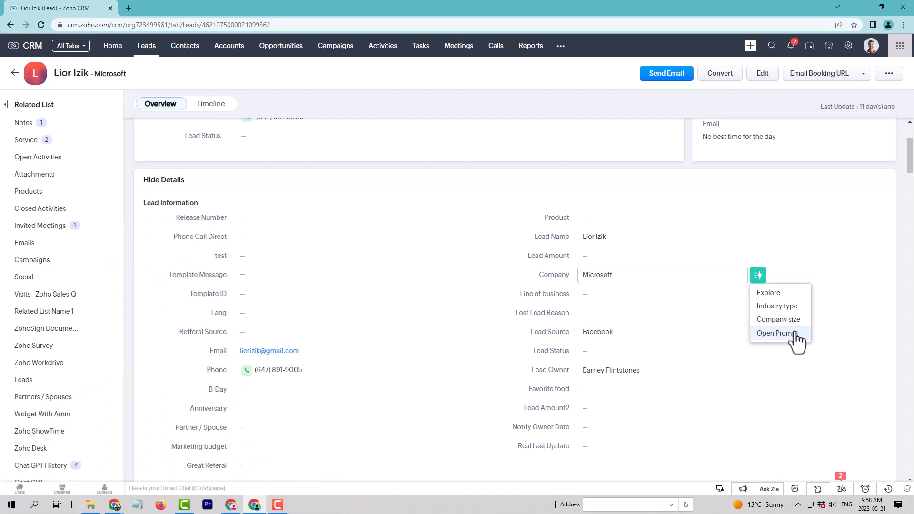
left_click(776, 333)
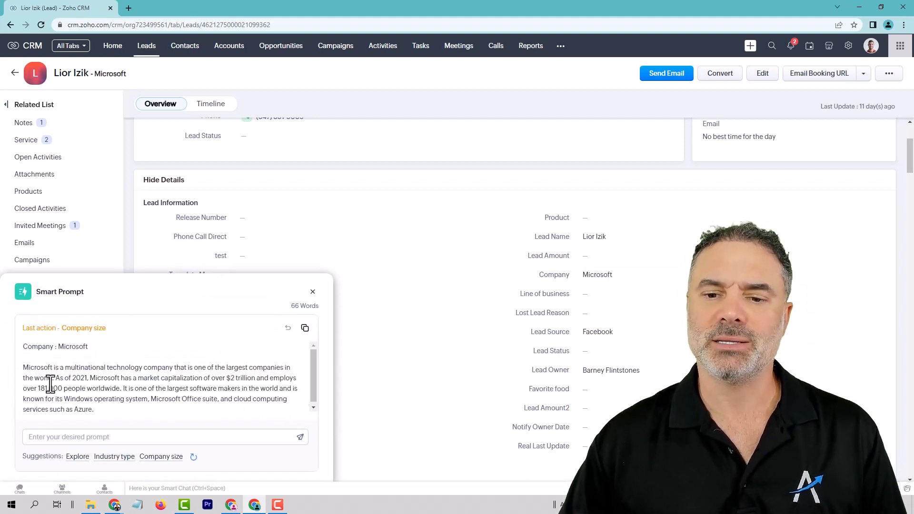
Step: Ask Smart Prompt 'who is their ceo' and get Satya Nadella as the answer
double_click(50, 388)
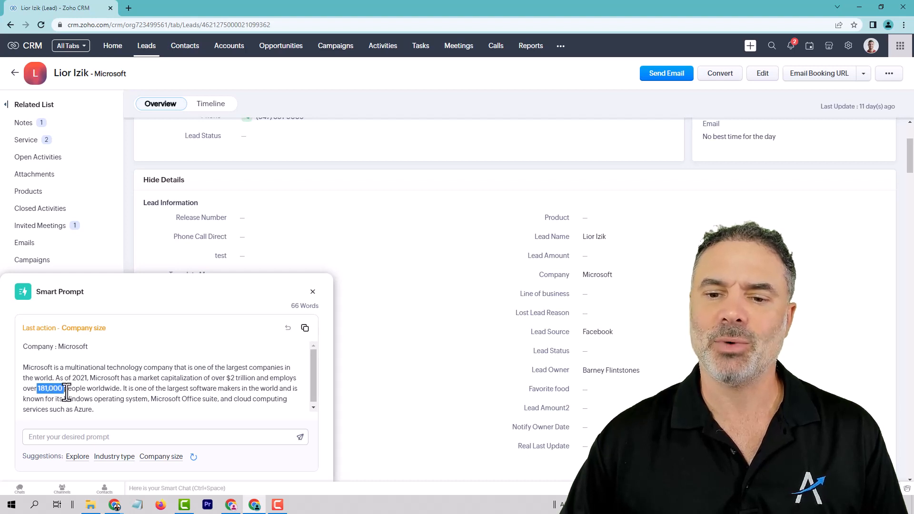
mouse_move(99, 391)
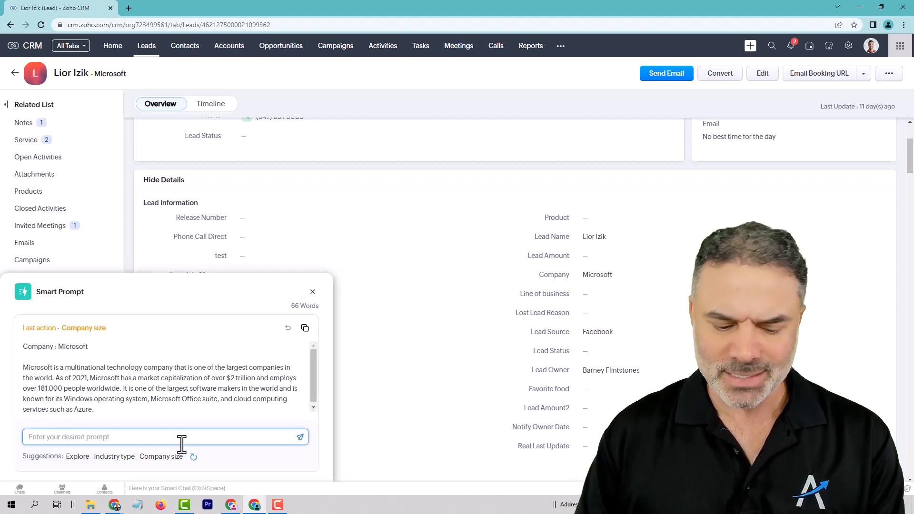
type("who is their ceo")
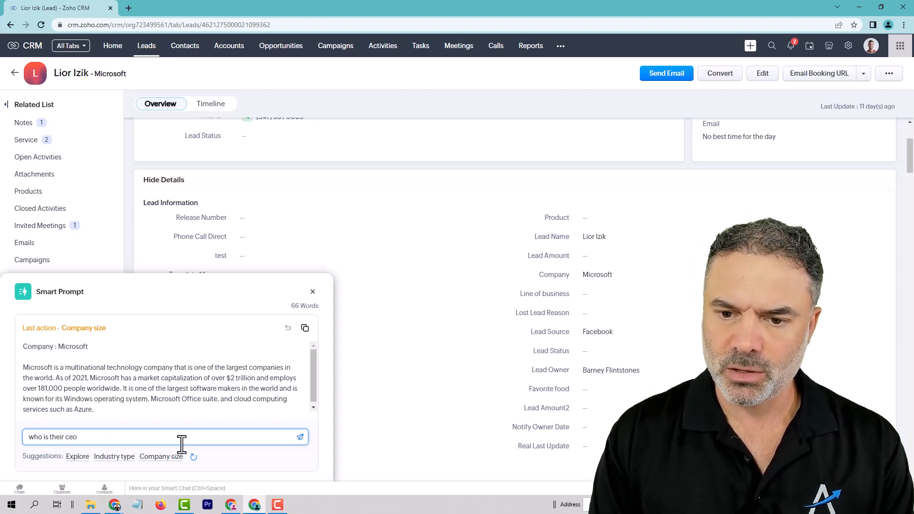
left_click(300, 436)
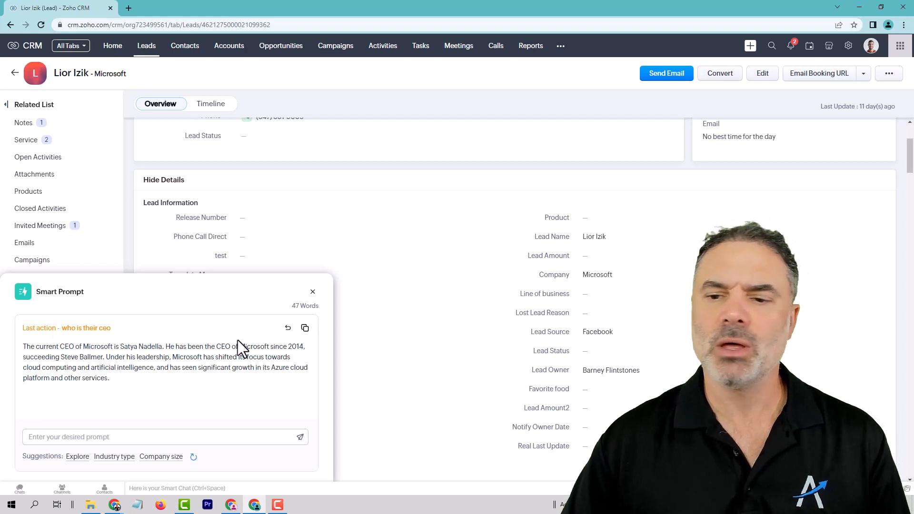
mouse_move(265, 317)
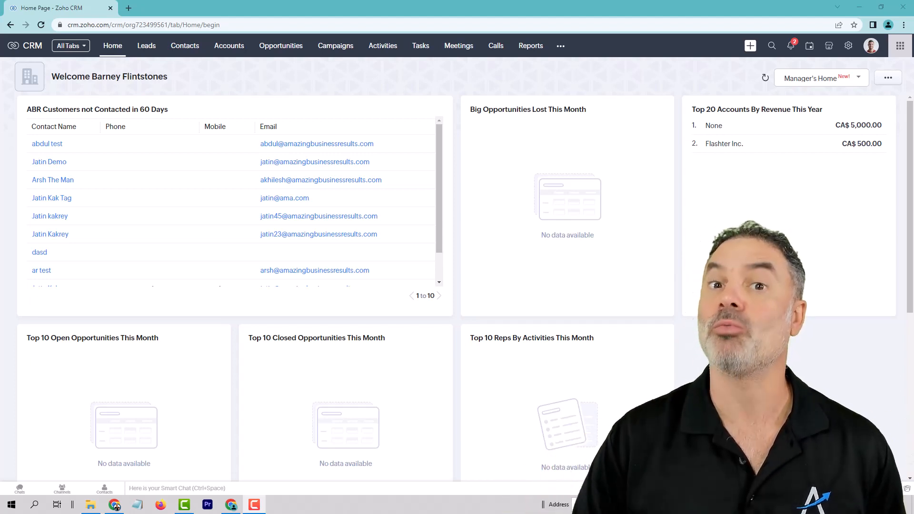
mouse_move(297, 193)
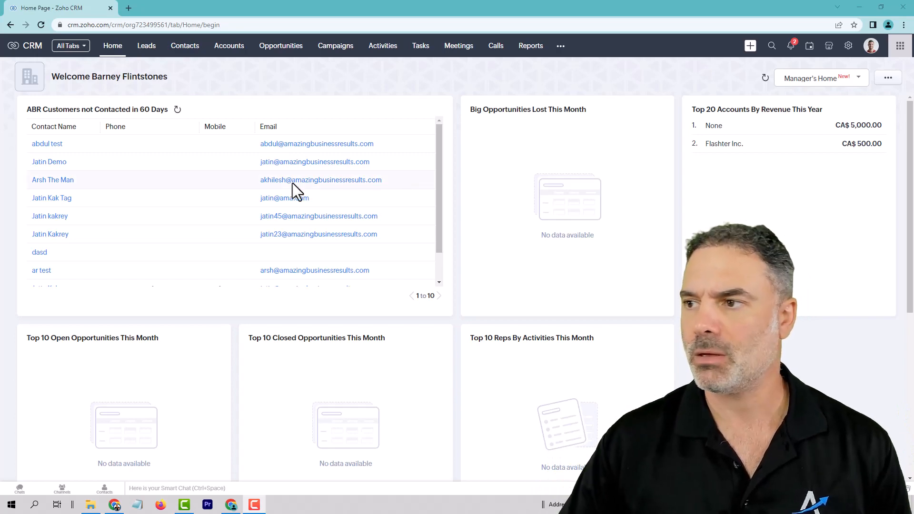
Step: Create a new Leads-module email template in Setup Templates using the Blank layout
left_click(847, 46)
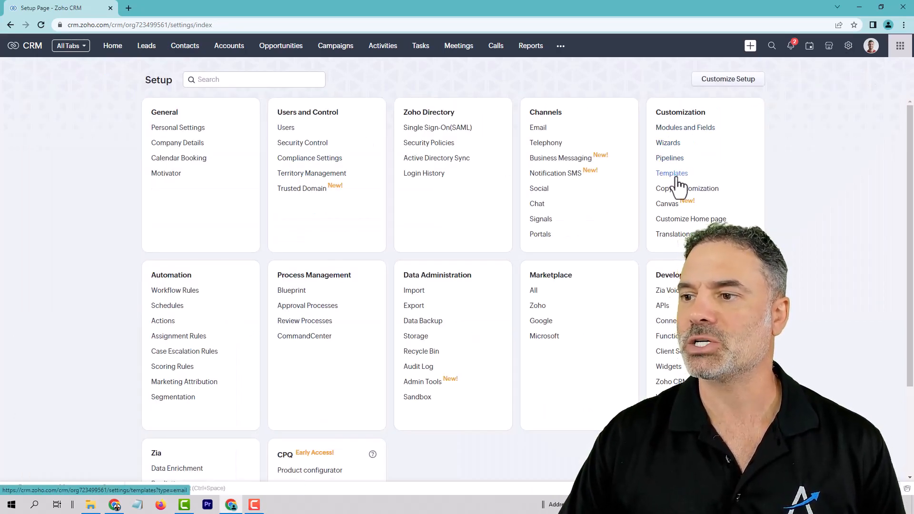
left_click(672, 173)
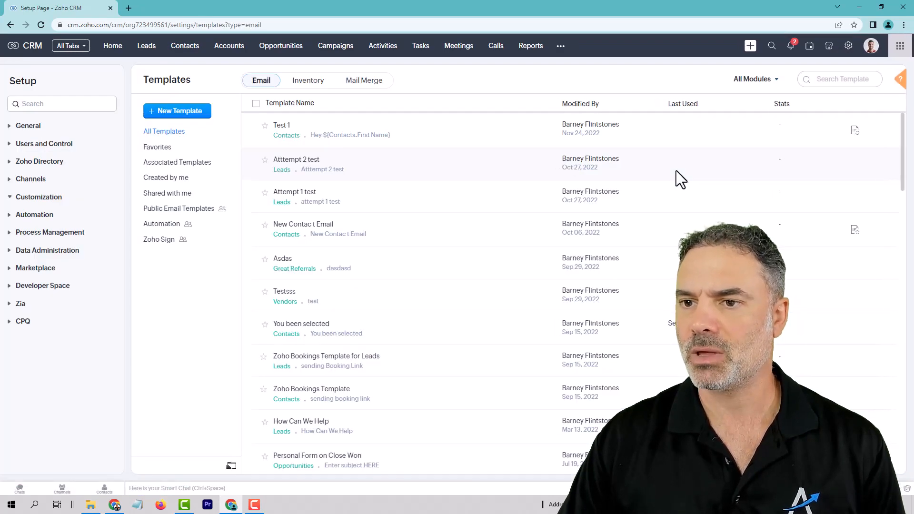
left_click(176, 111)
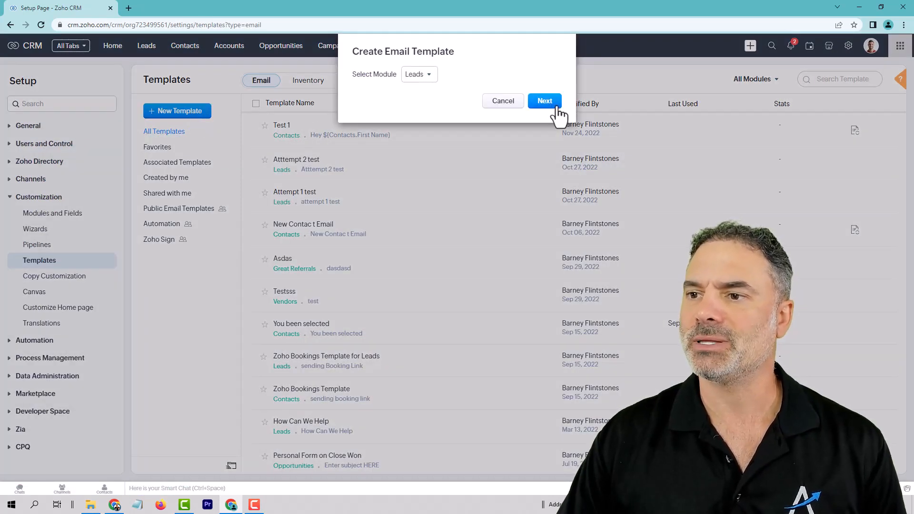
left_click(544, 101)
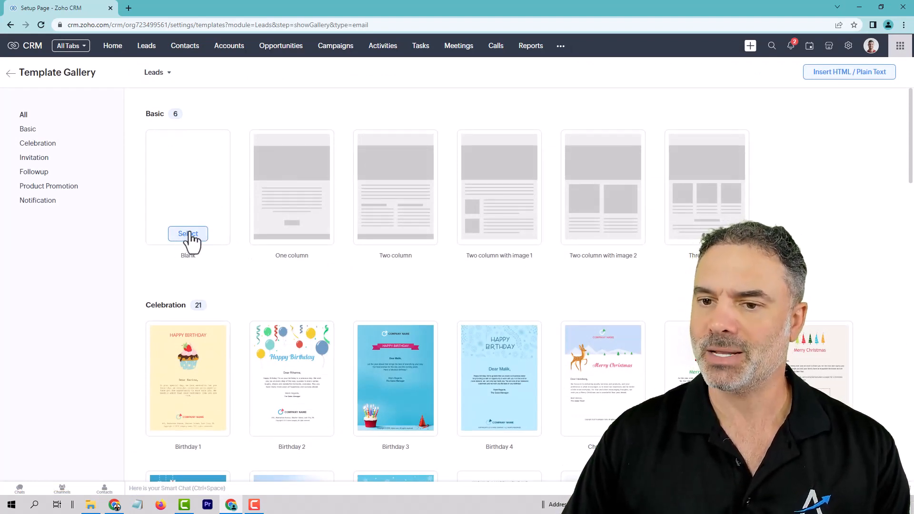
left_click(187, 234)
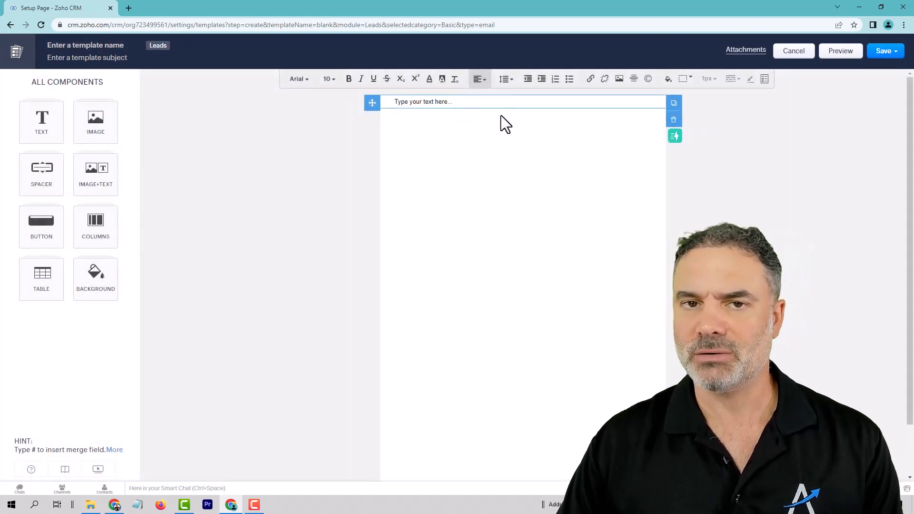
mouse_move(674, 135)
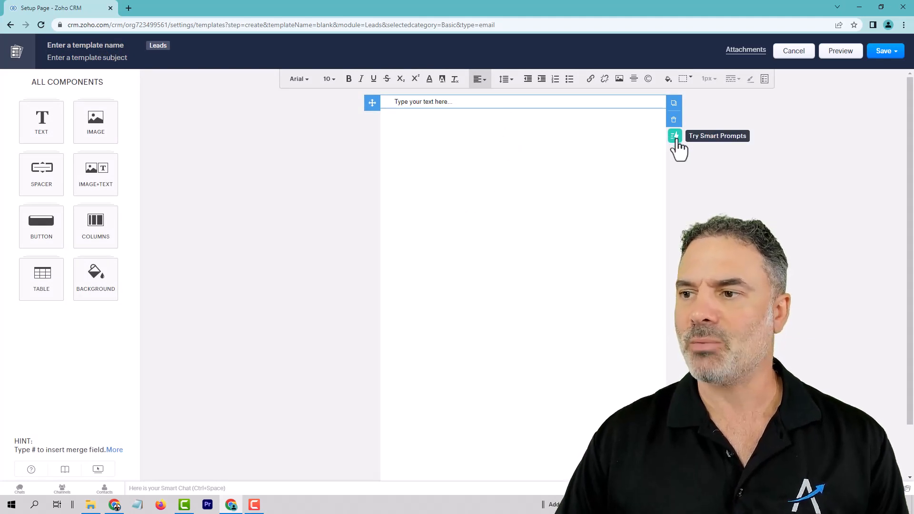
Step: Open Smart Prompt's free-form prompt panel for the template's empty text block
left_click(675, 136)
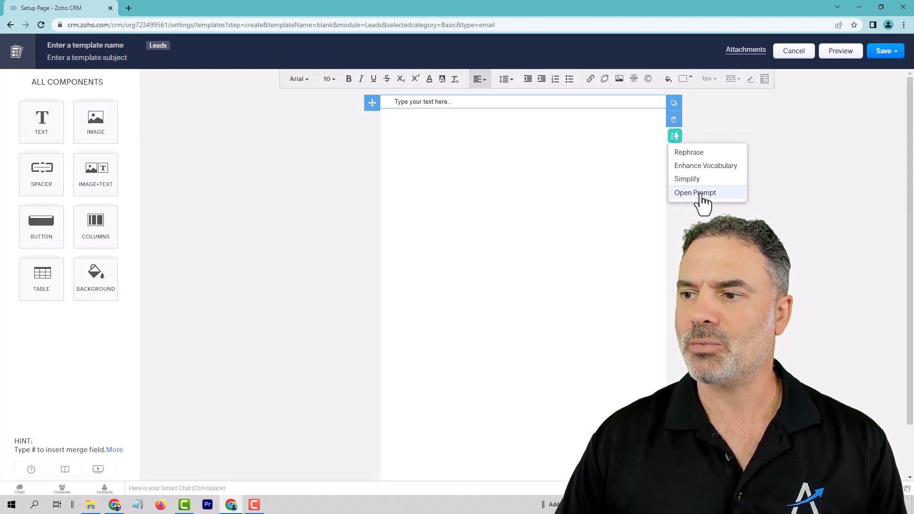
mouse_move(688, 153)
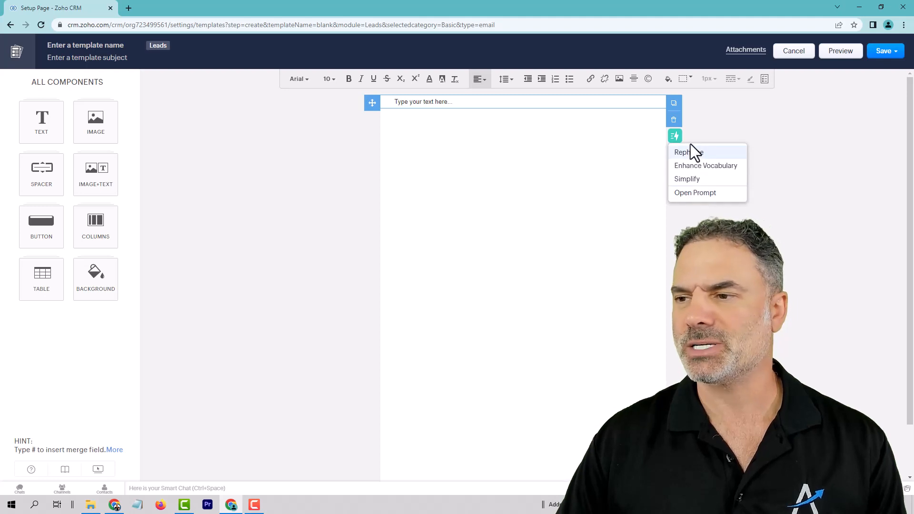
mouse_move(705, 165)
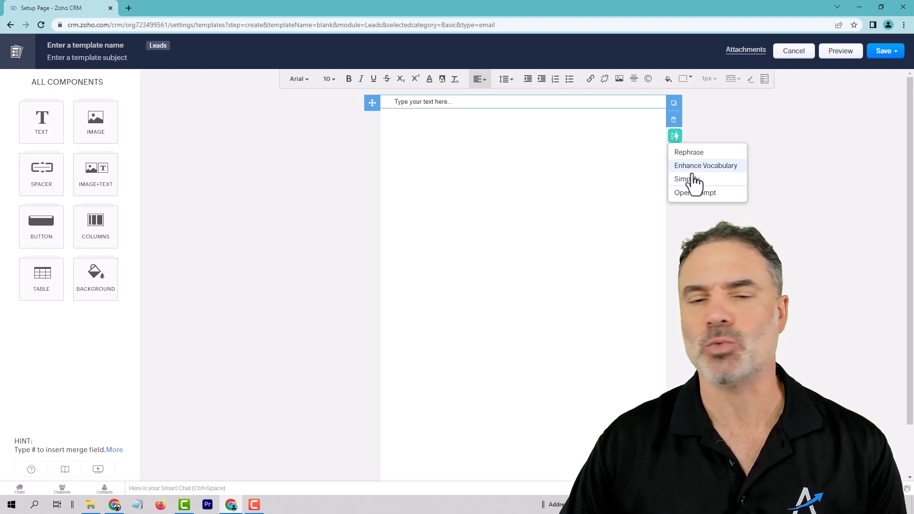
mouse_move(694, 193)
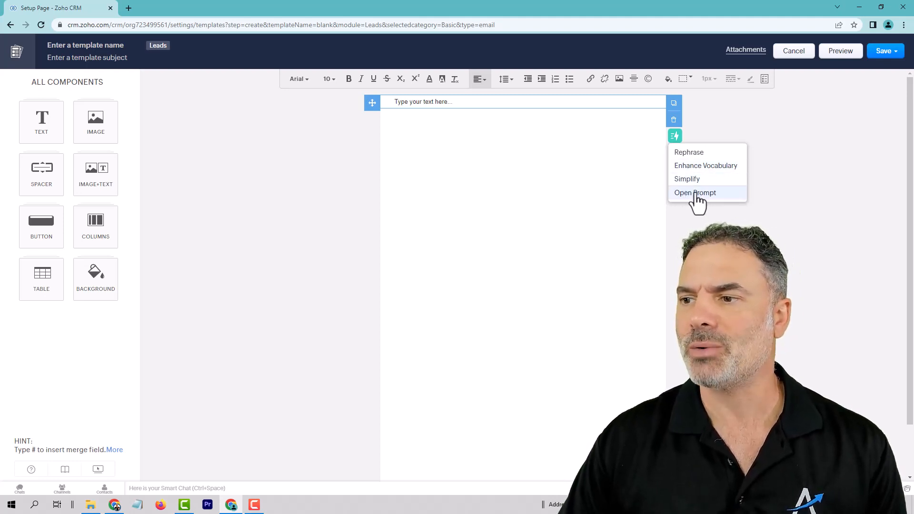
left_click(695, 193)
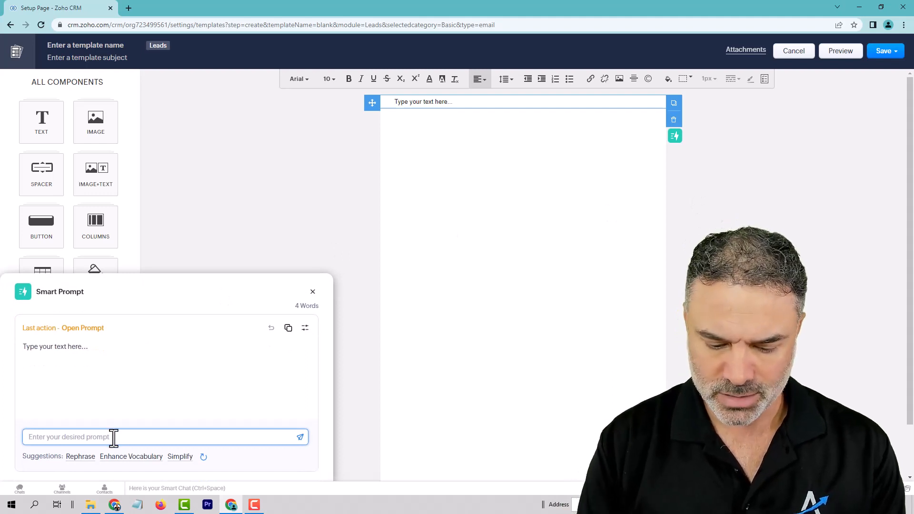
Step: Prompt Smart Prompt to create a welcome email for a new lead with company information
type("create a welcome email to a new lead. our")
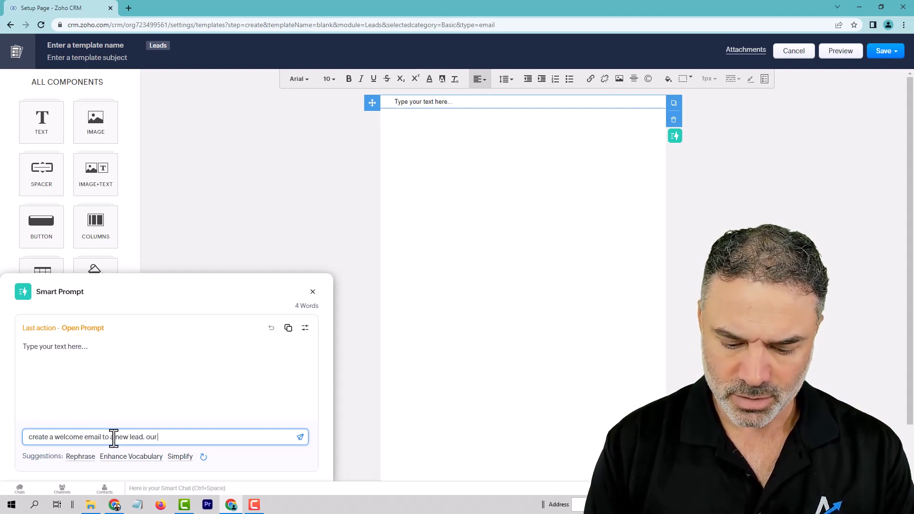
type("company's information is")
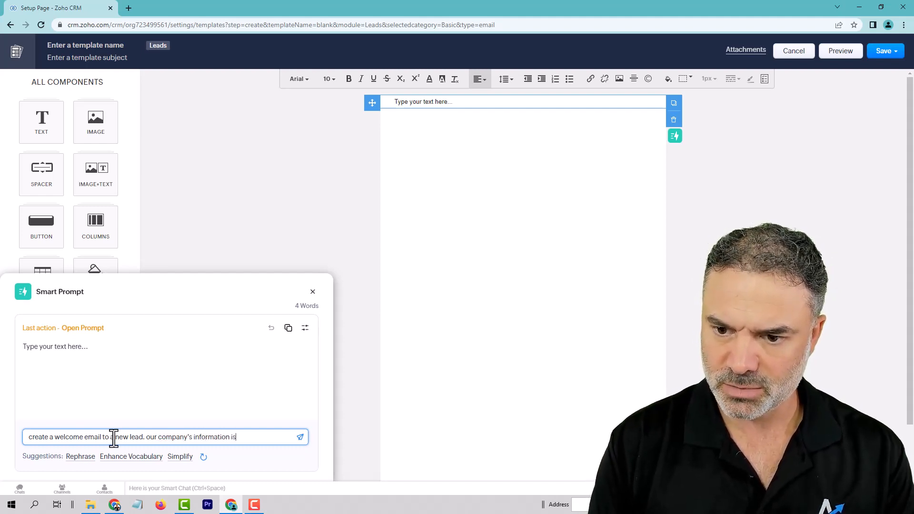
type(":")
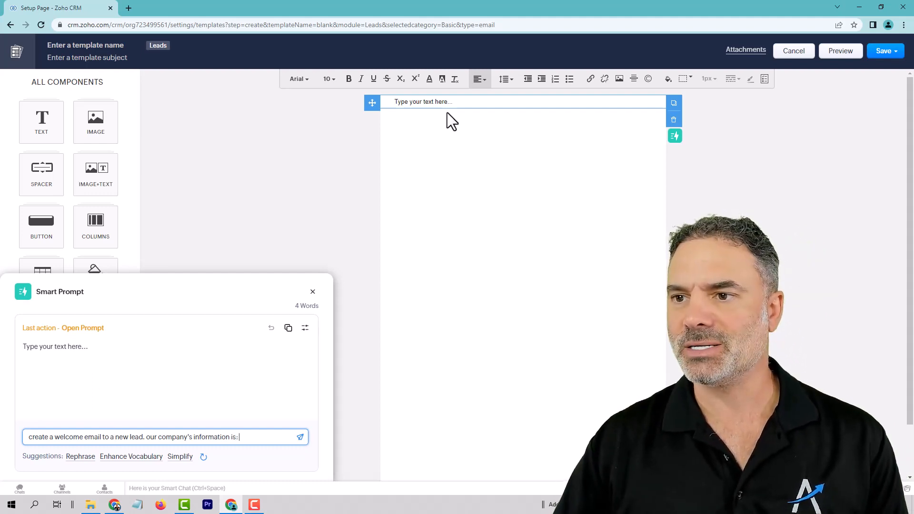
left_click(300, 437)
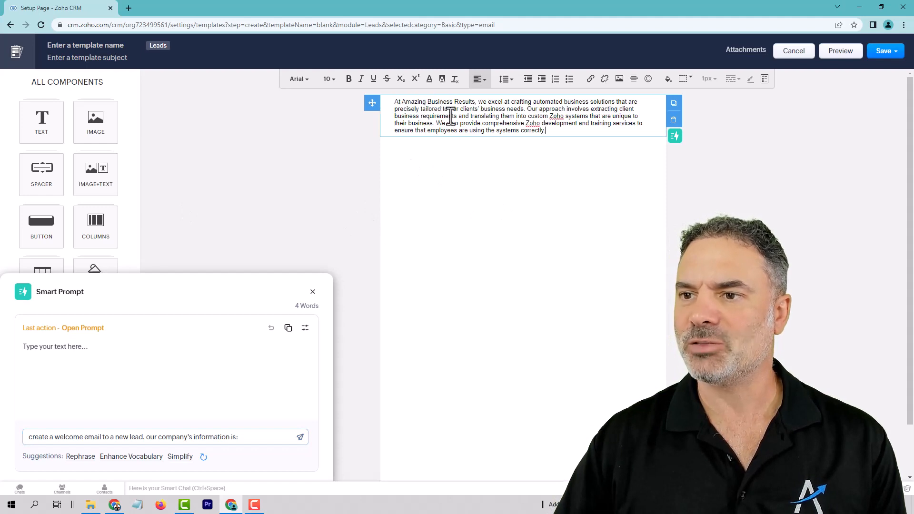
mouse_move(521, 177)
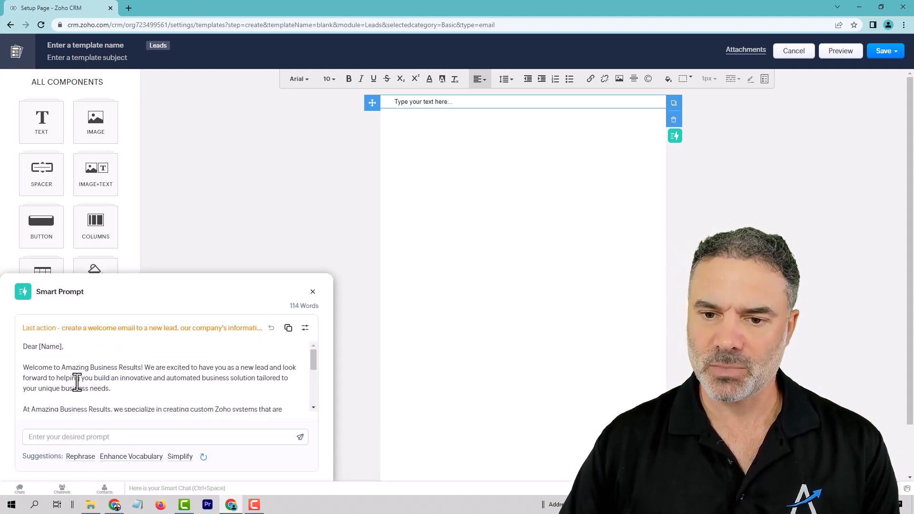
mouse_move(532, 295)
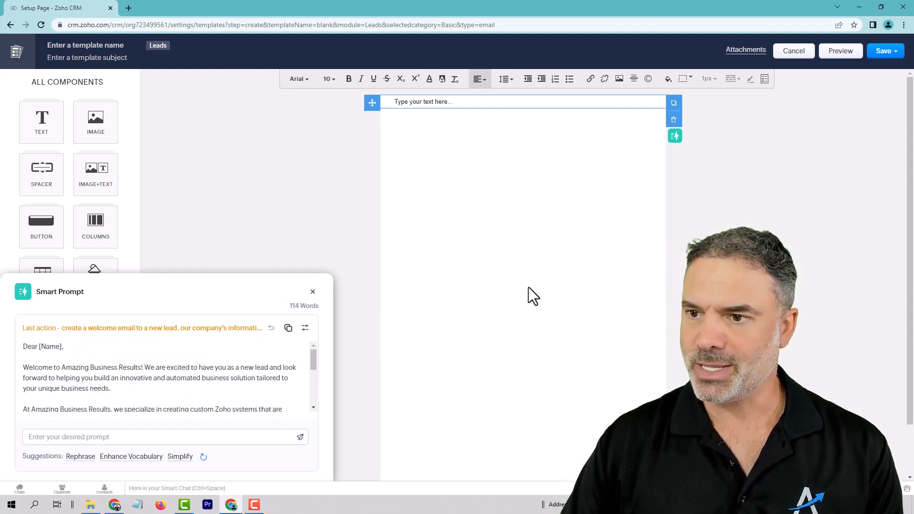
Step: Insert the generated email and replace [Name] with the #First Name merge field
left_click(312, 291)
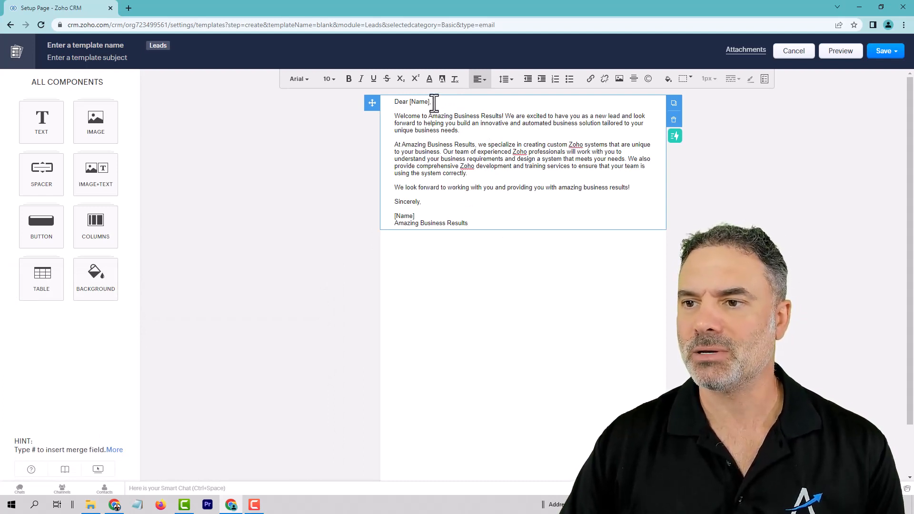
double_click(419, 101)
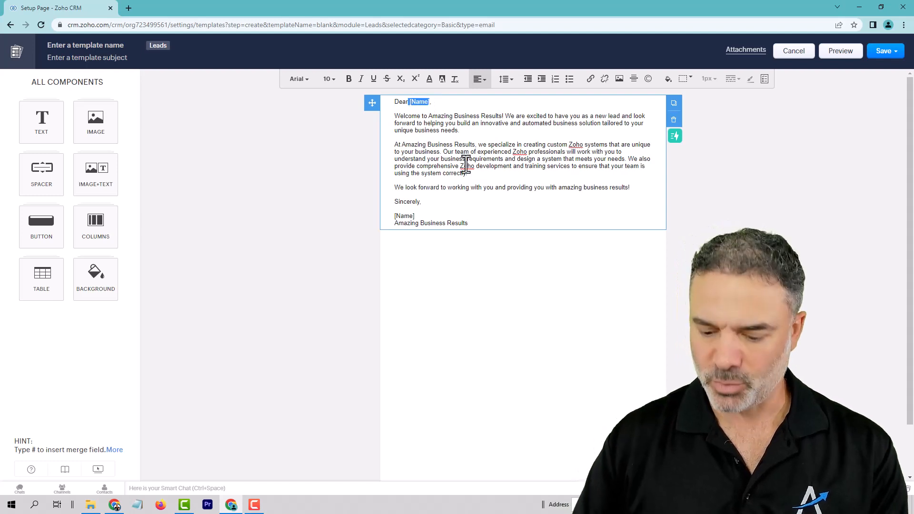
type("#")
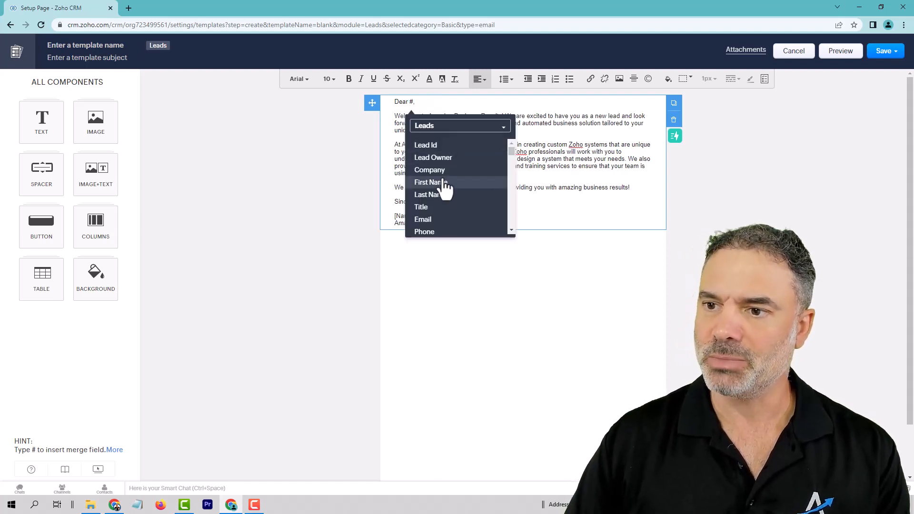
left_click(427, 182)
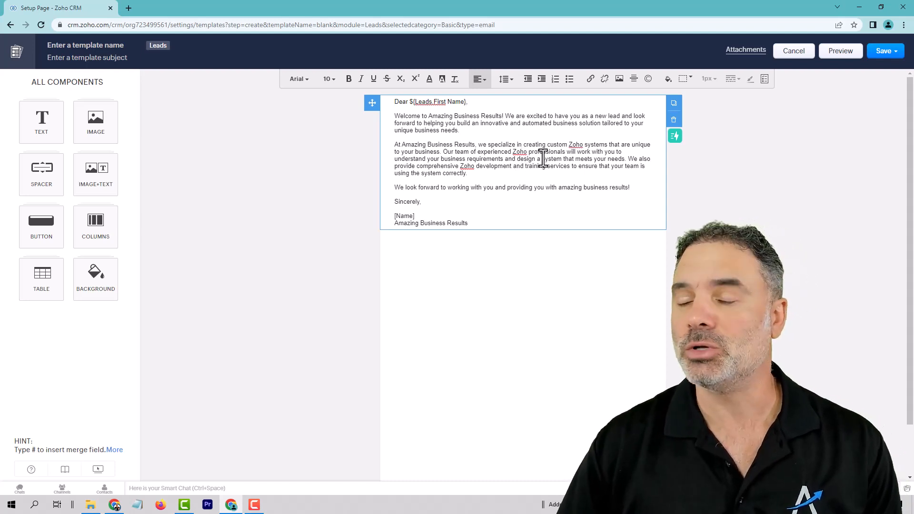
Step: Replace the placeholder sign-off name and company lines with the #User Signature field
left_click_drag(395, 216, 468, 222)
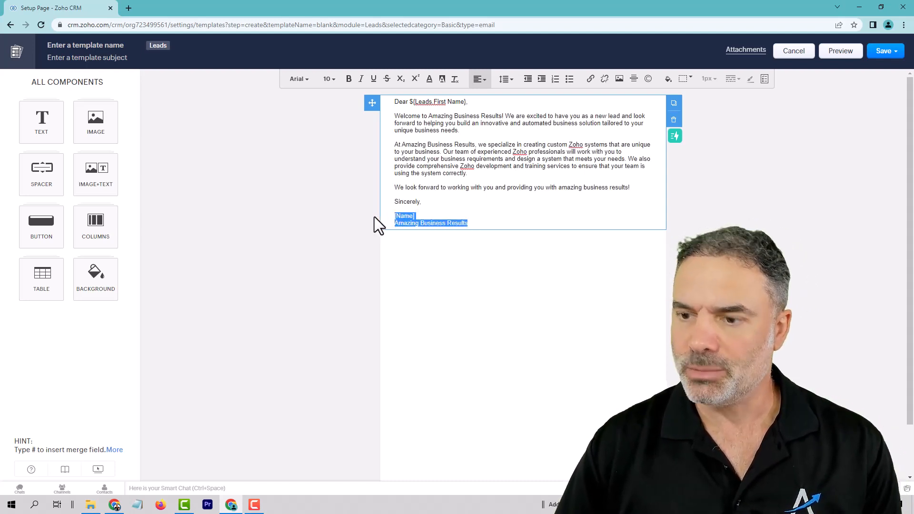
type("#")
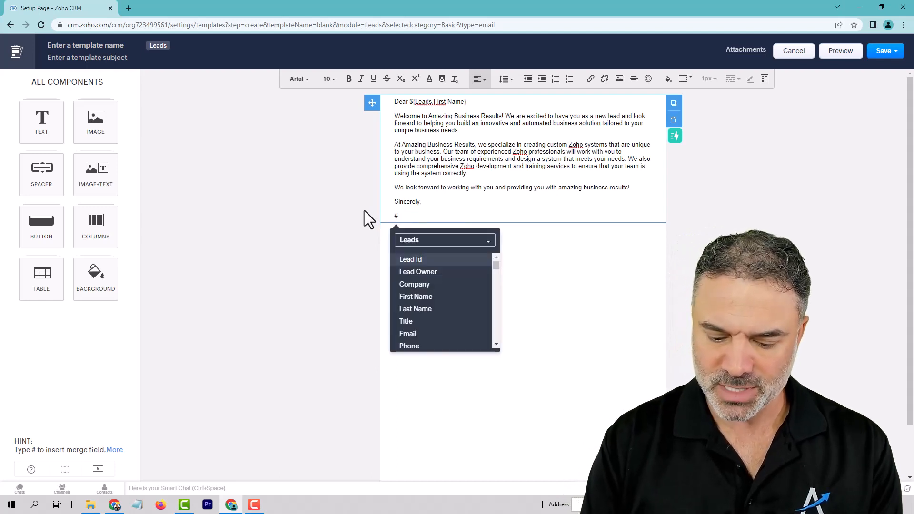
type("user")
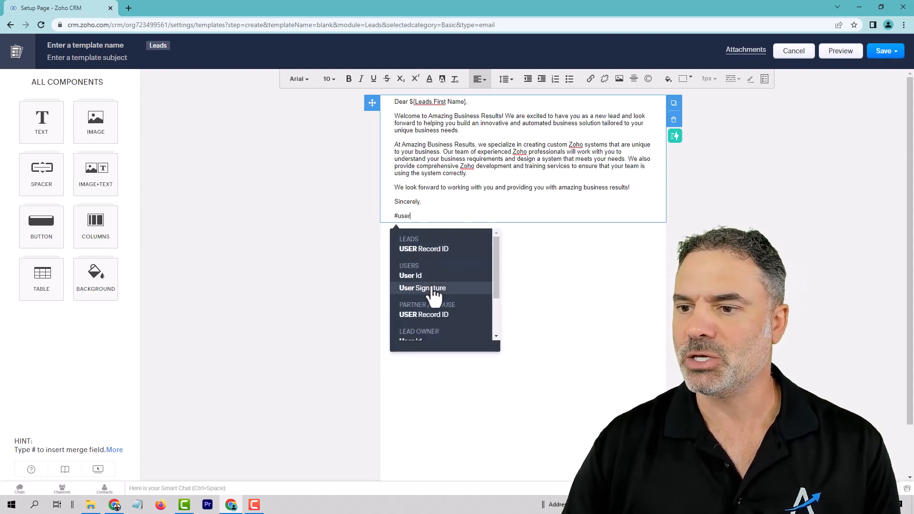
left_click(422, 288)
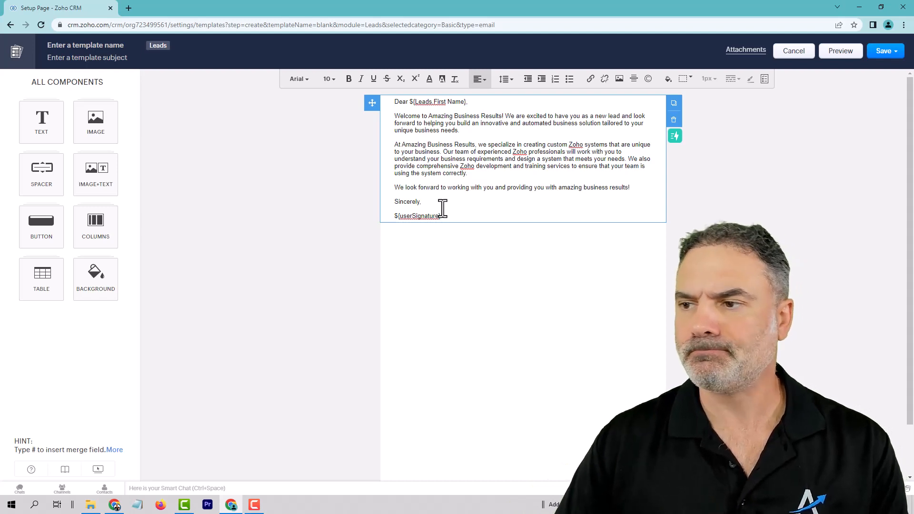
Step: Apply Smart Prompt's Simplify option to get a 51-word condensed welcome email
left_click_drag(420, 151, 440, 215)
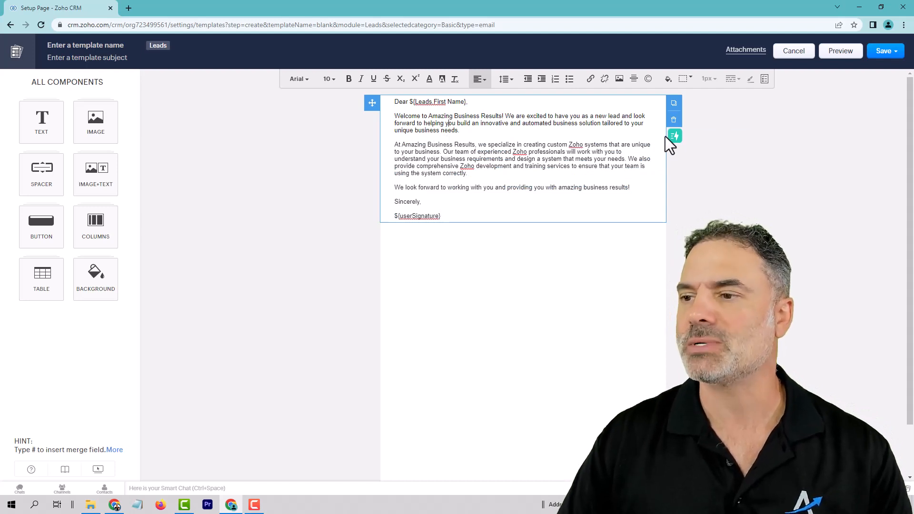
left_click(674, 135)
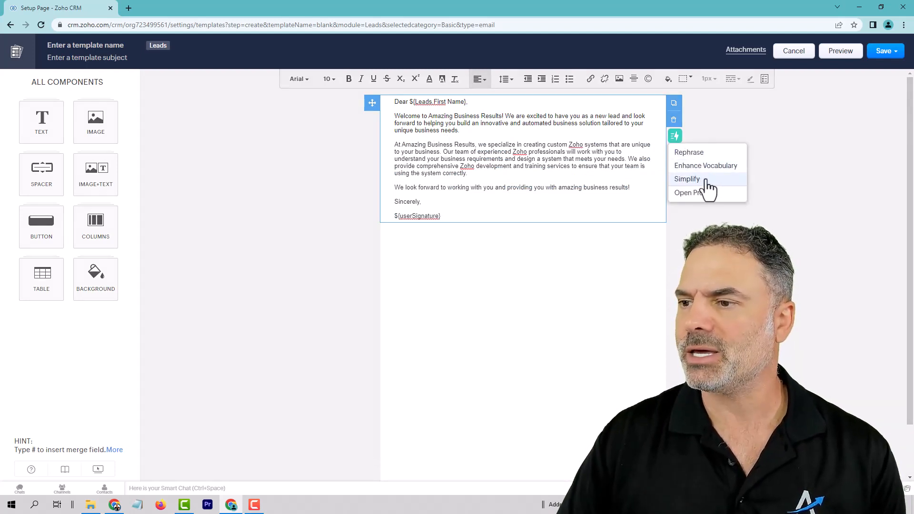
left_click(686, 179)
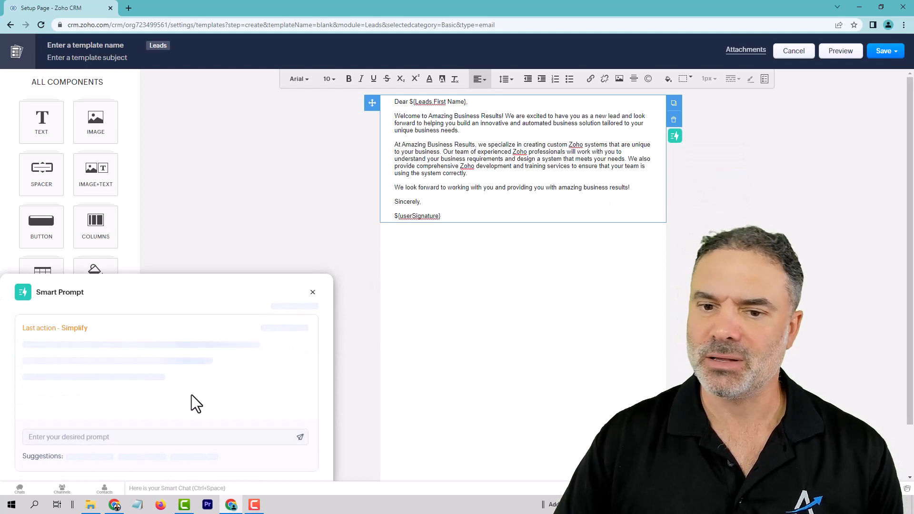
mouse_move(190, 364)
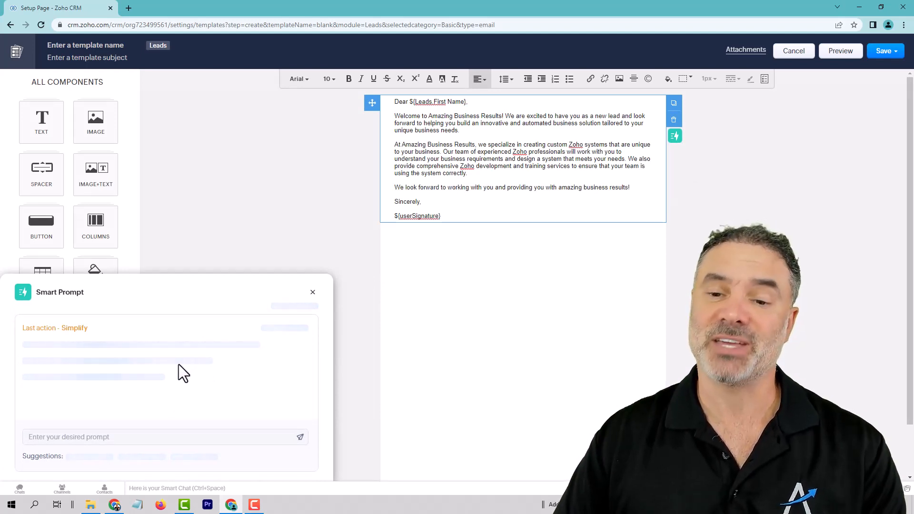
mouse_move(379, 231)
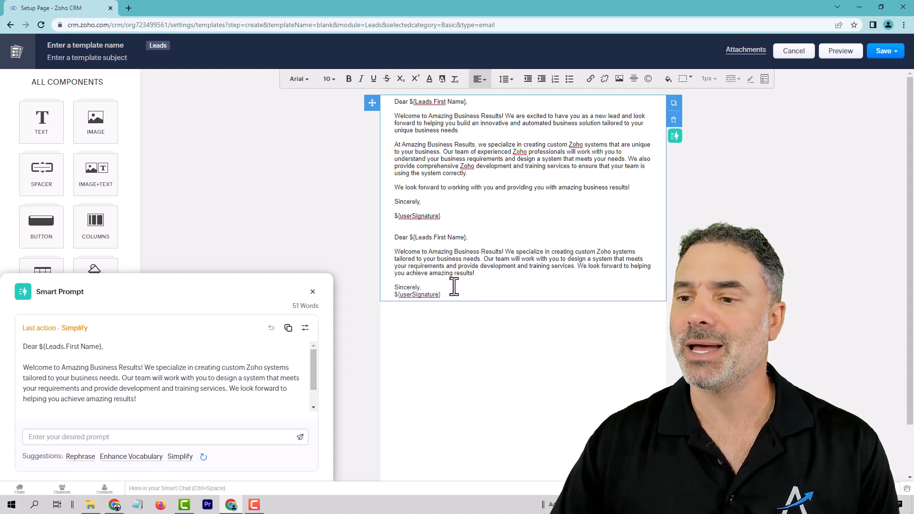
left_click_drag(395, 237, 441, 294)
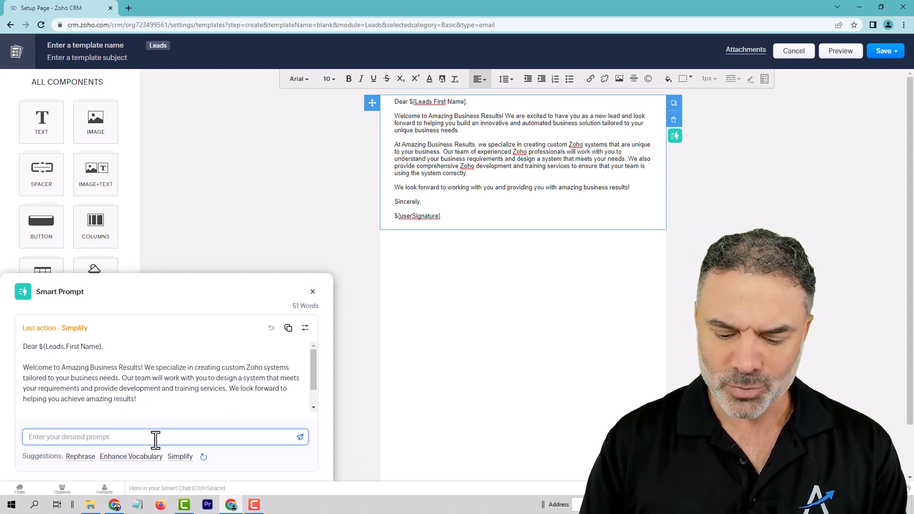
Step: Submit a Smart Prompt requesting four drip-campaign emails for a new lead who isn't responding
type("create a drip emails campaign for a new lead that is not responding")
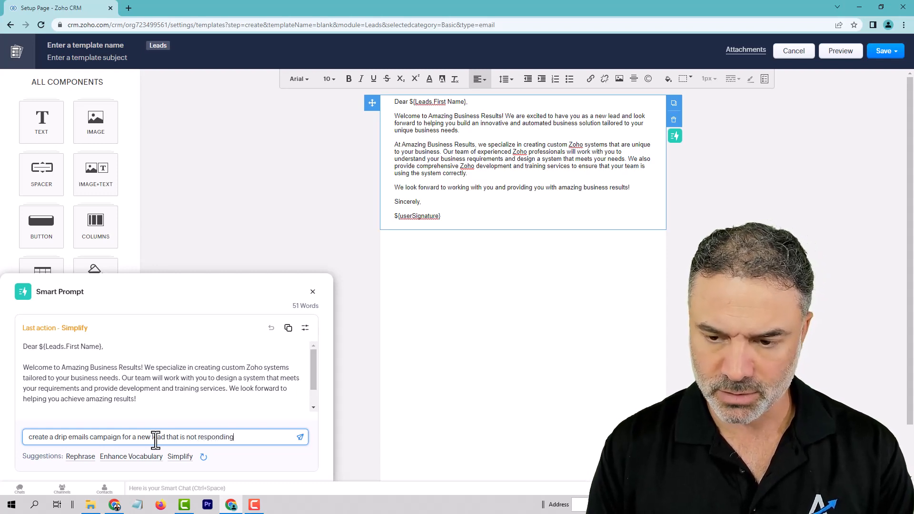
type("to our email messages. I will need 4 e")
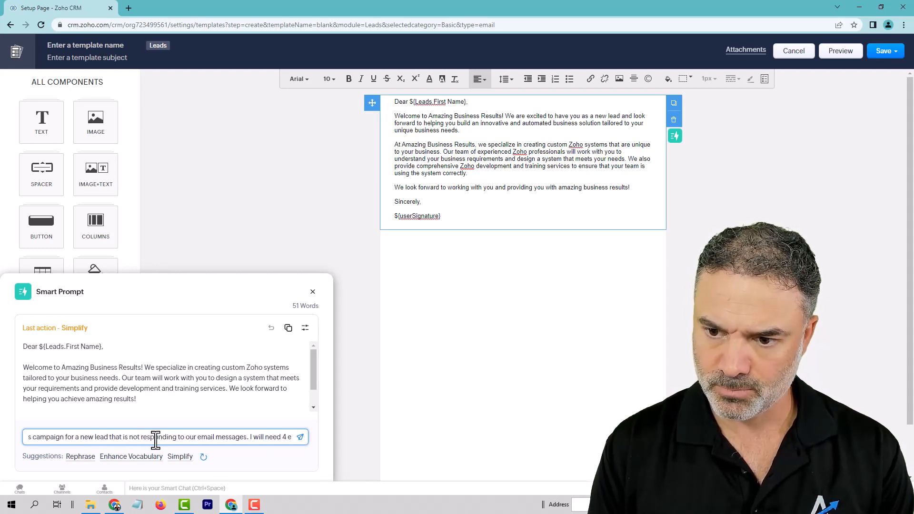
type("mails created.")
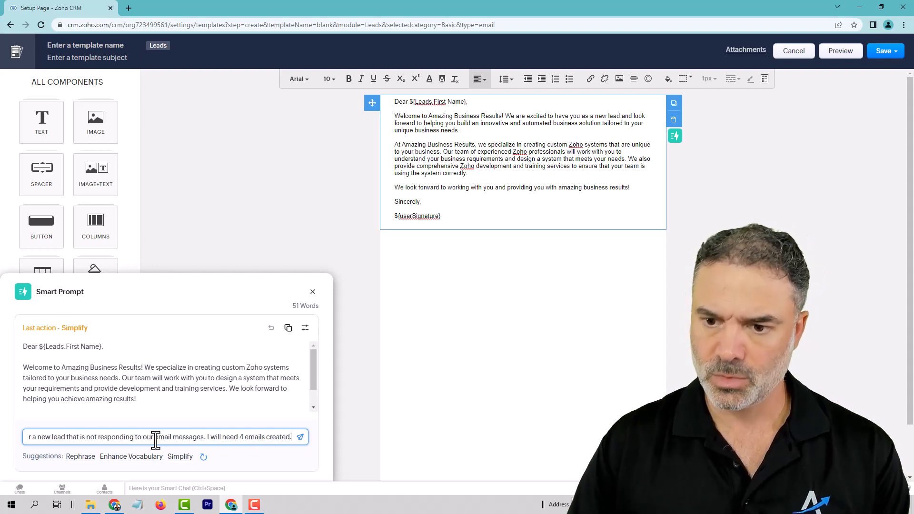
left_click(301, 436)
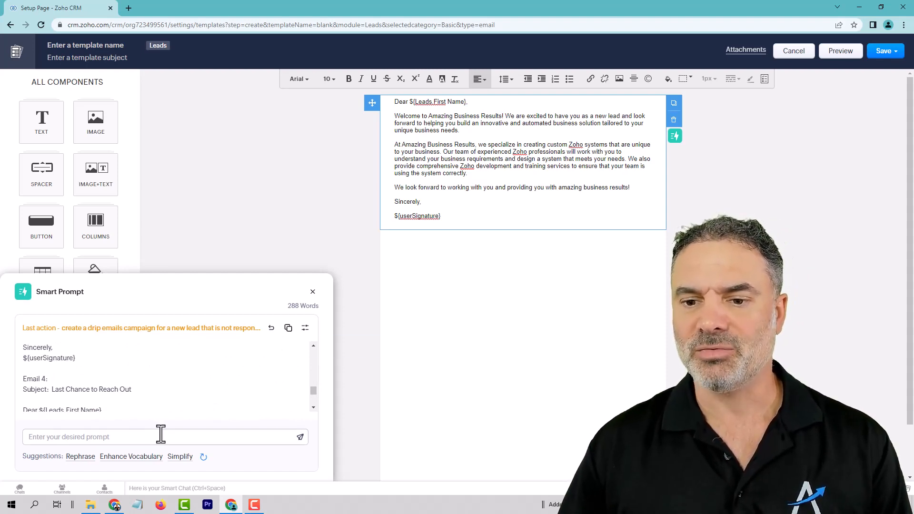
left_click(163, 437)
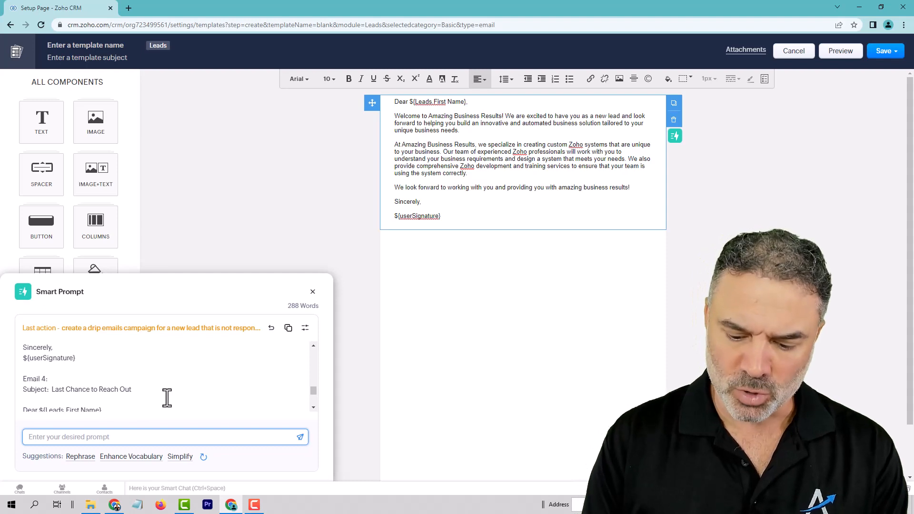
Step: Submit 'create a list of 50 blog post titles, our company specializes in business automation' and browse the results
type("I")
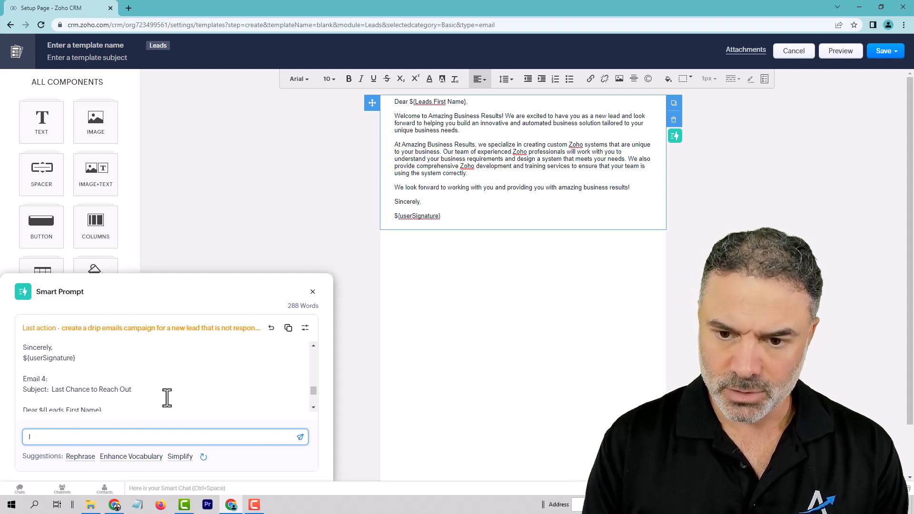
type("create a lus")
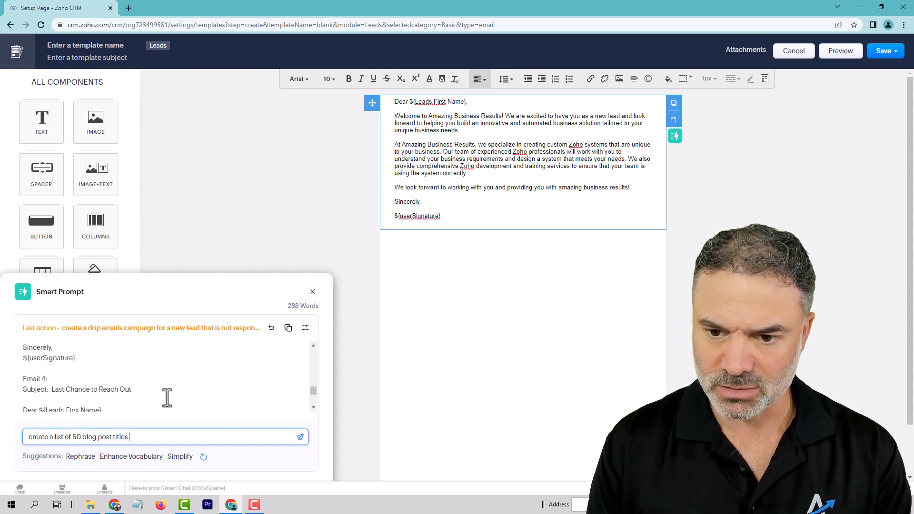
type("our")
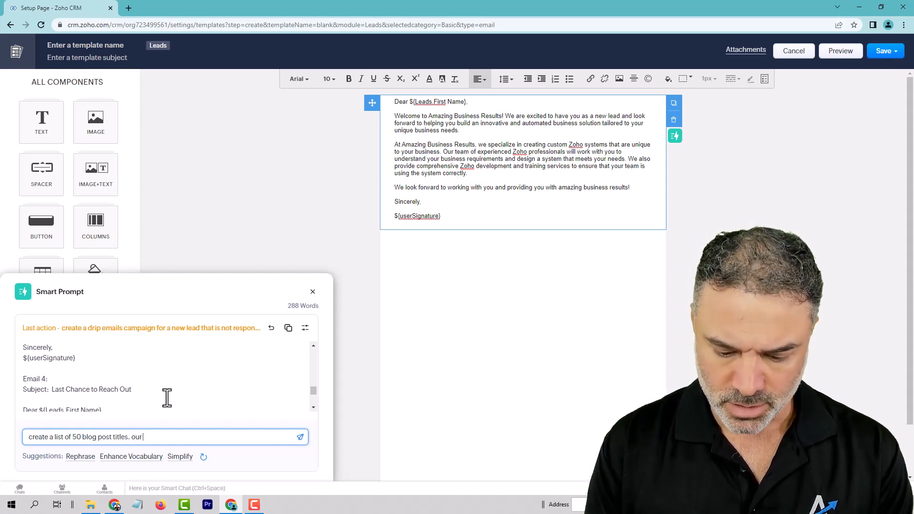
type("cpmpany spe")
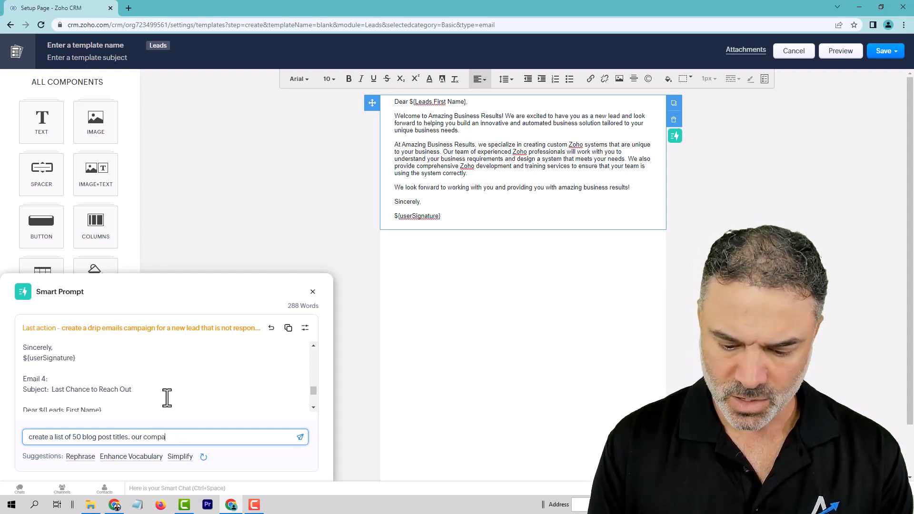
type("ny specializes in b")
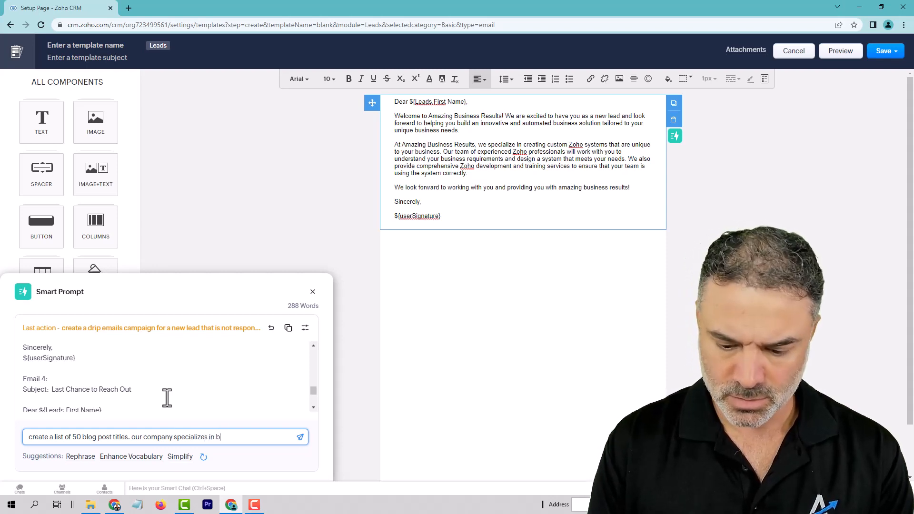
type("usiness automa")
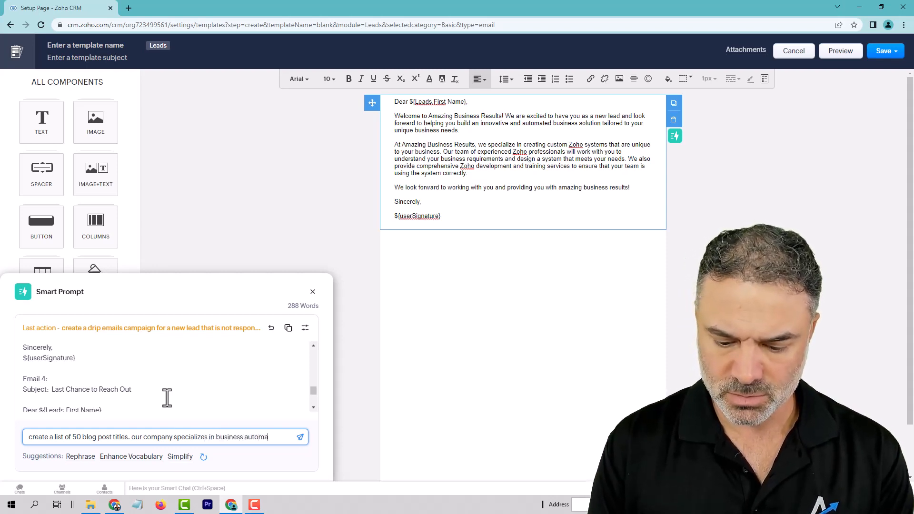
left_click(299, 437)
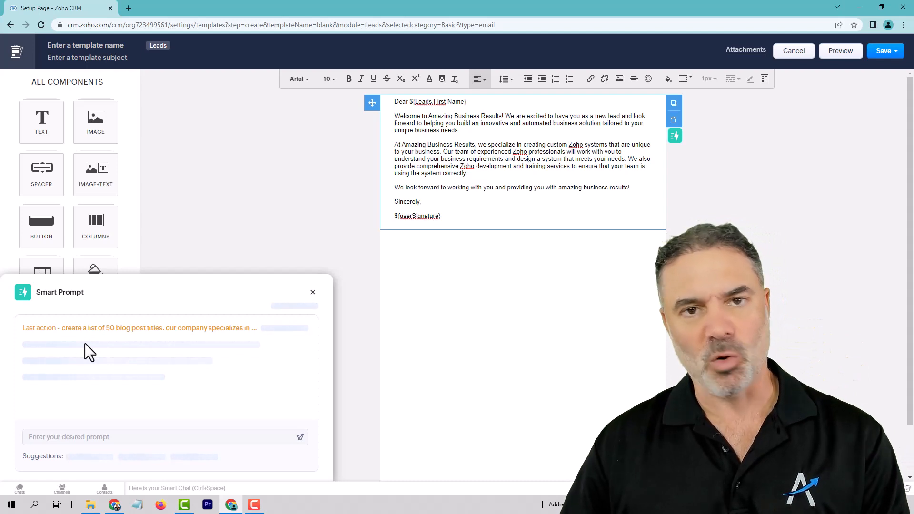
mouse_move(97, 372)
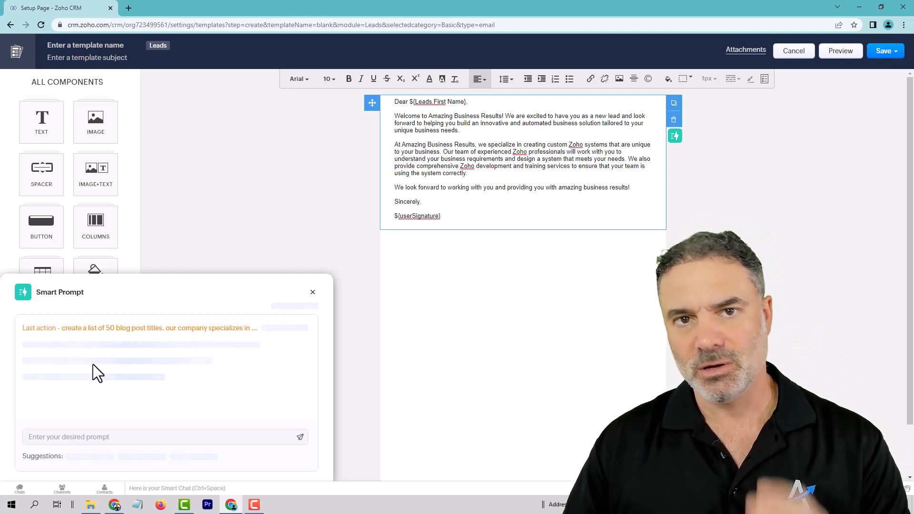
mouse_move(117, 360)
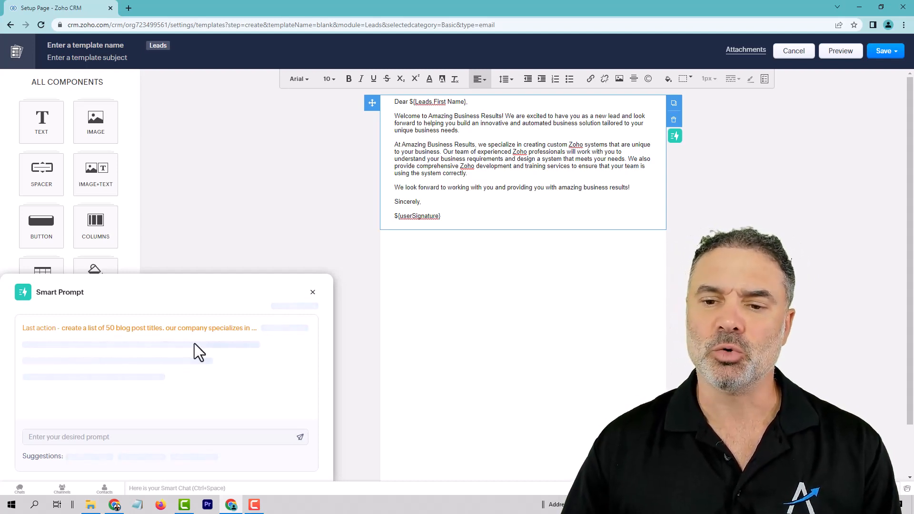
mouse_move(148, 371)
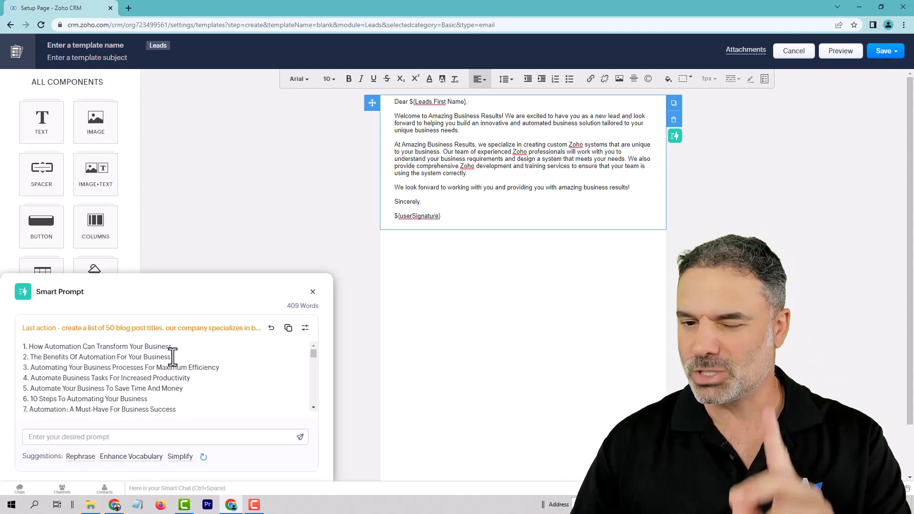
scroll("down", 3)
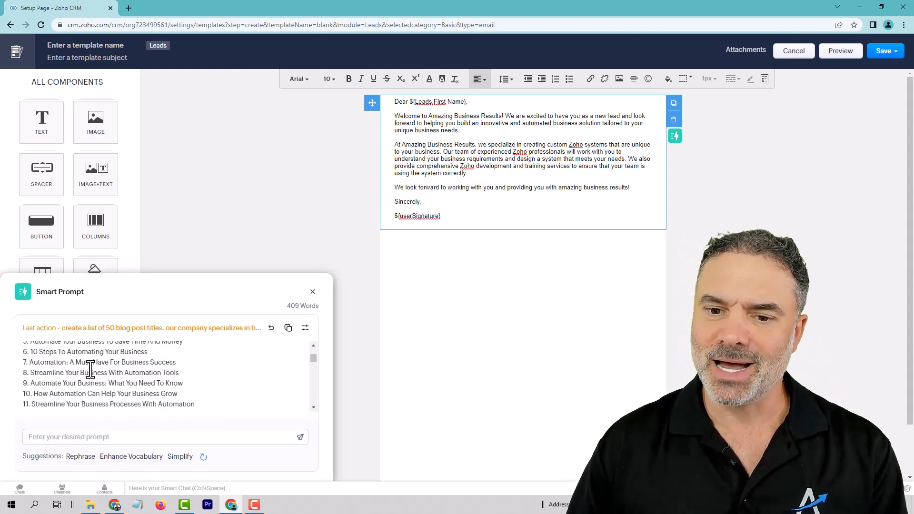
scroll("down", 3)
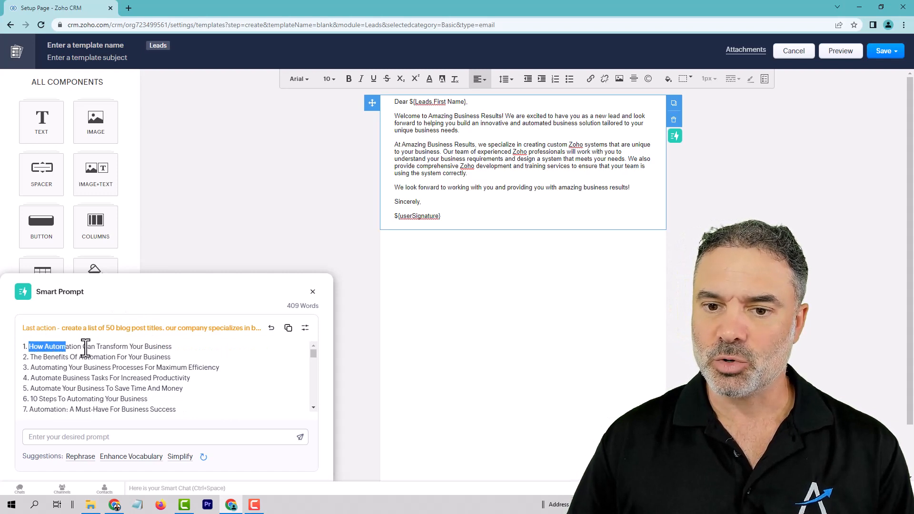
Step: Request a 500-word SEO blog post on How Automation Can Transform Your Business, with title and description
left_click(145, 437)
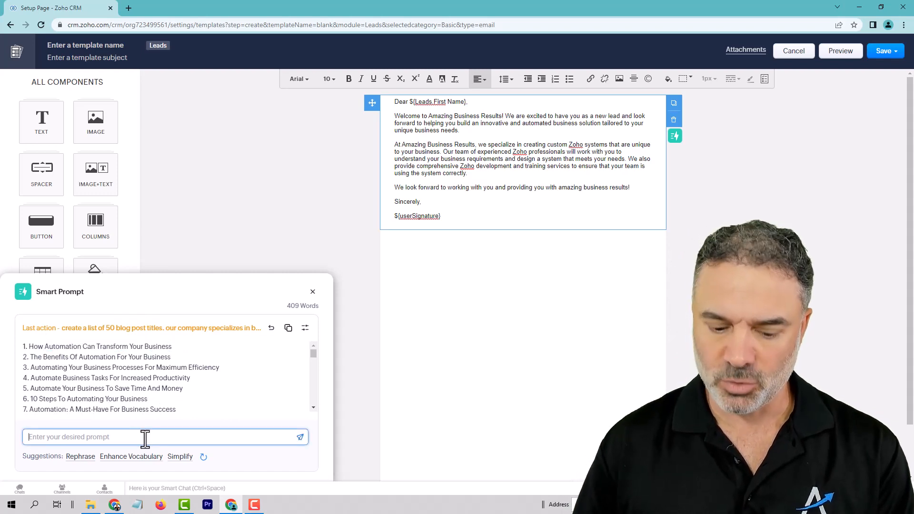
type("create a")
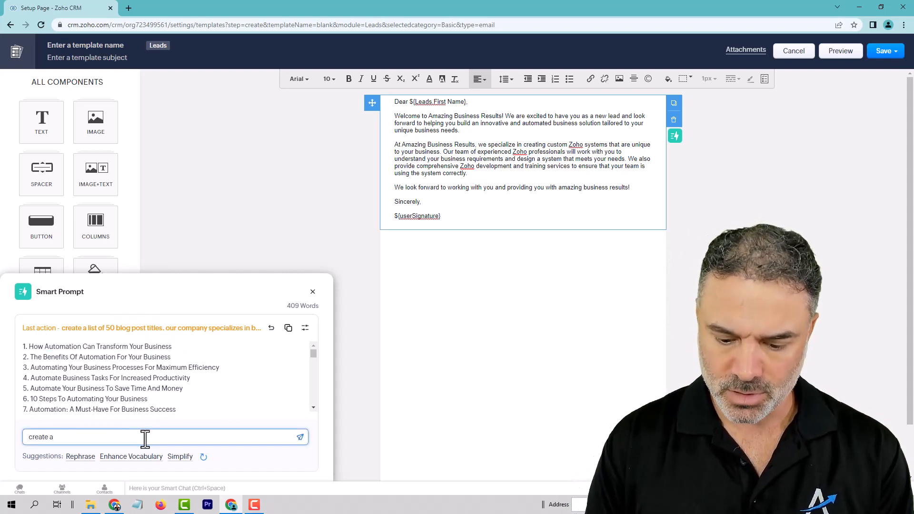
type("seo")
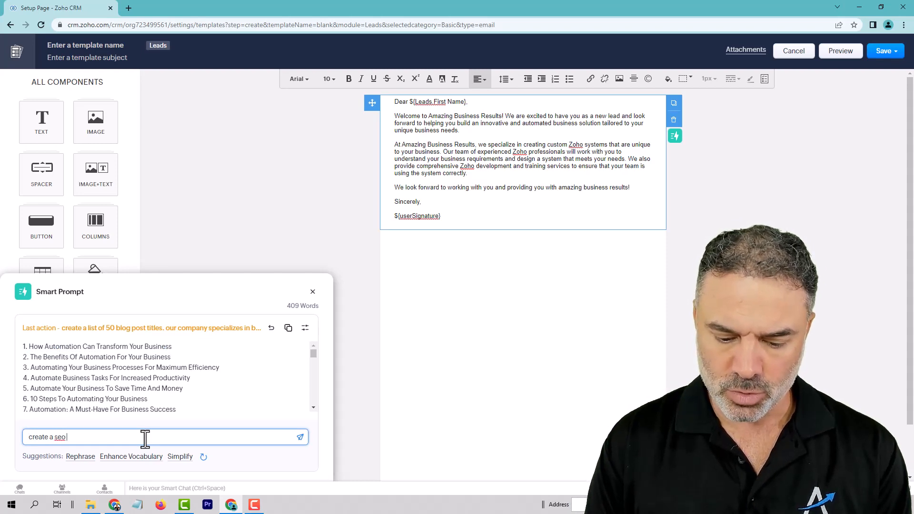
type("friendly blog o")
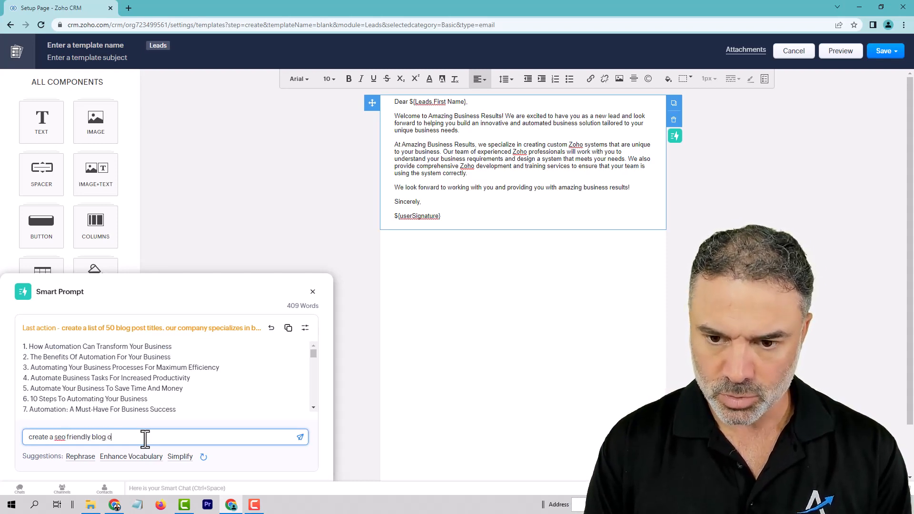
type("f 500 w")
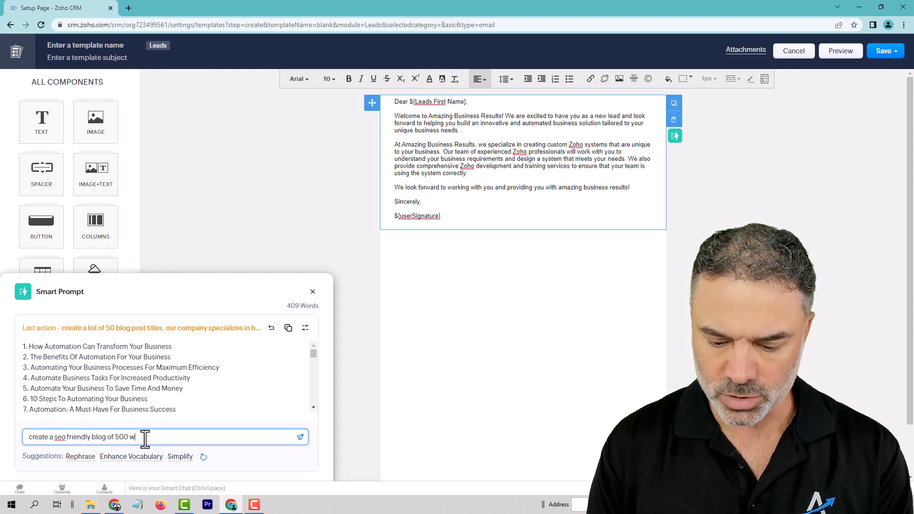
type("ords on the topic: How Automation Can Transform Your Business")
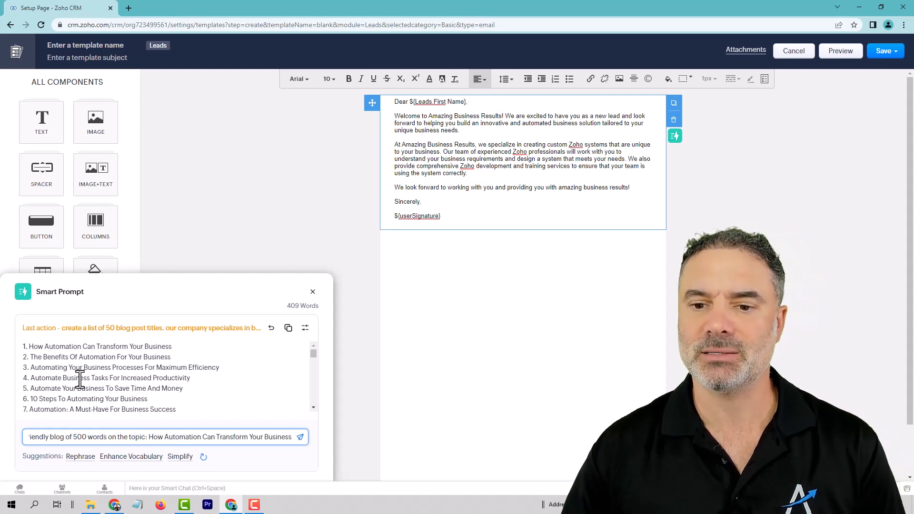
double_click(220, 436)
type(".")
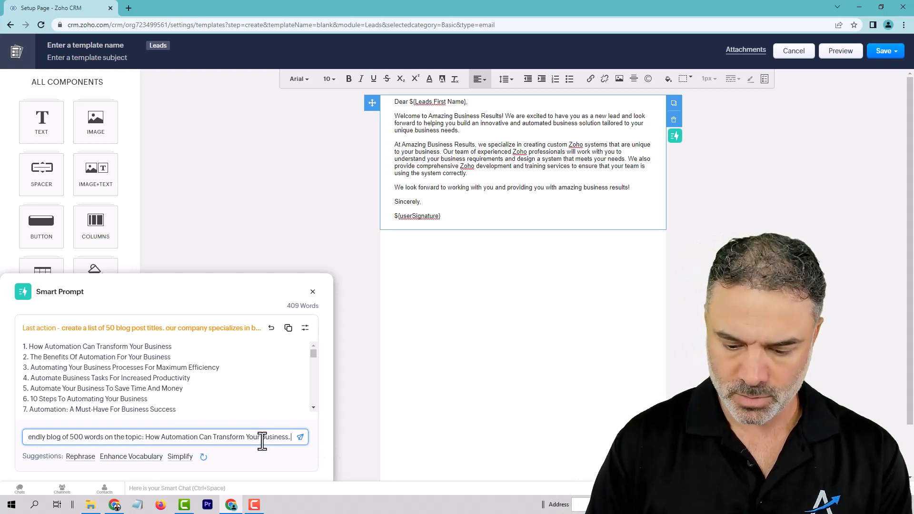
type("Create the blog title,")
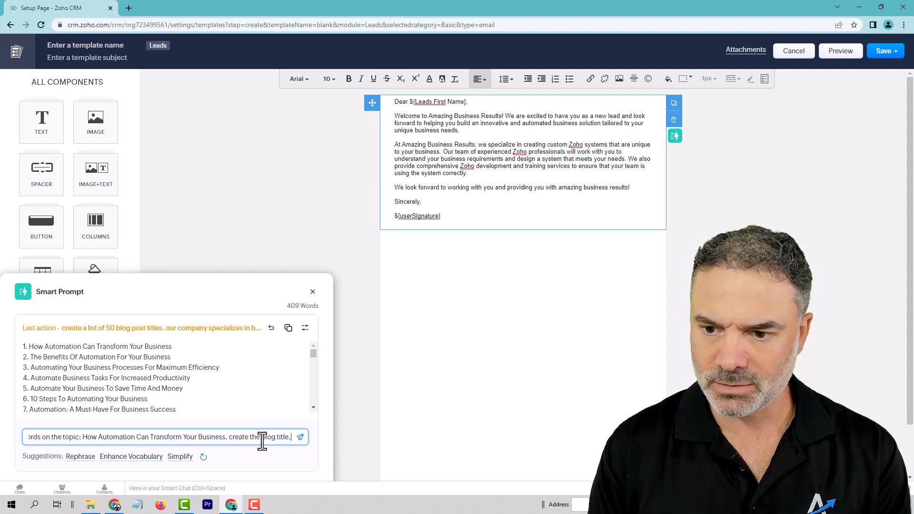
type("description and the content")
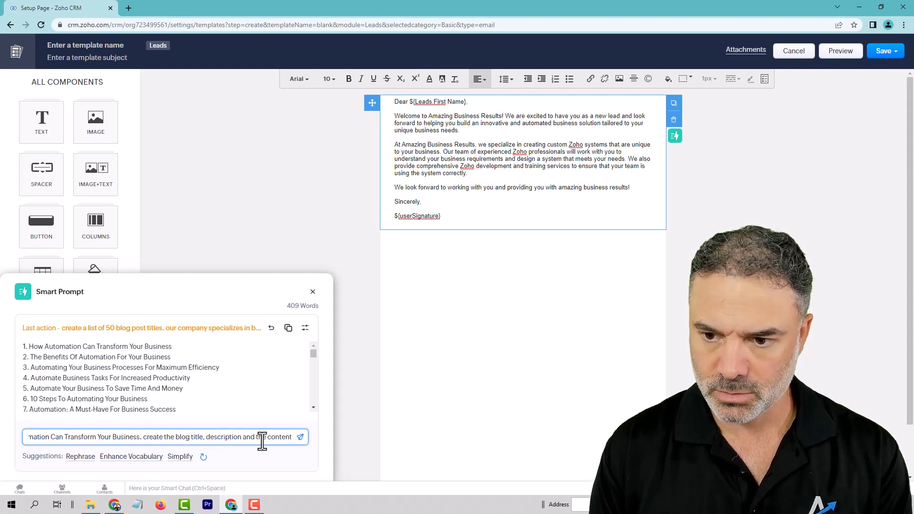
left_click(300, 436)
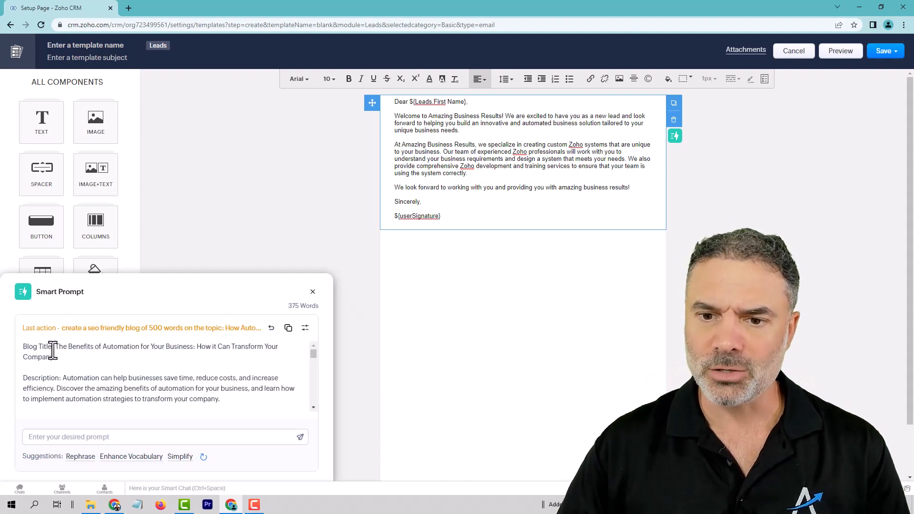
scroll("down", 3)
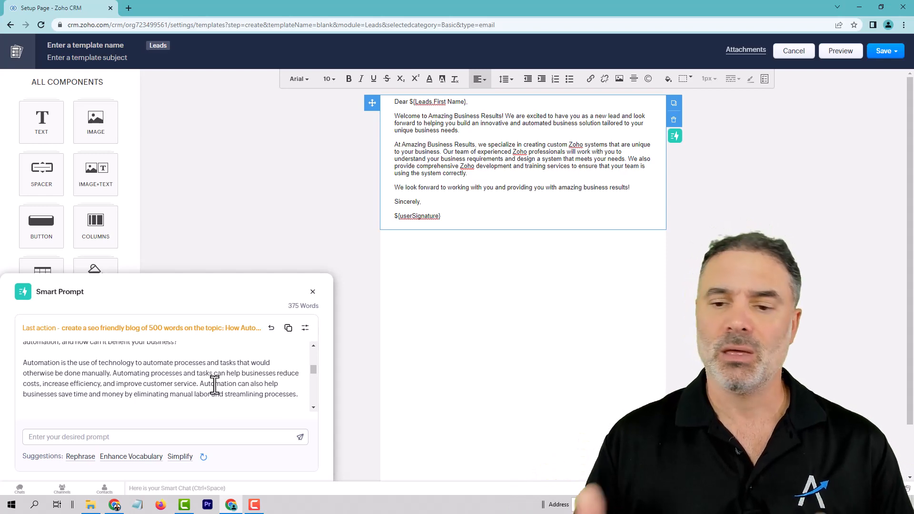
Step: Go to the company website and reach its blog page
left_click(748, 17)
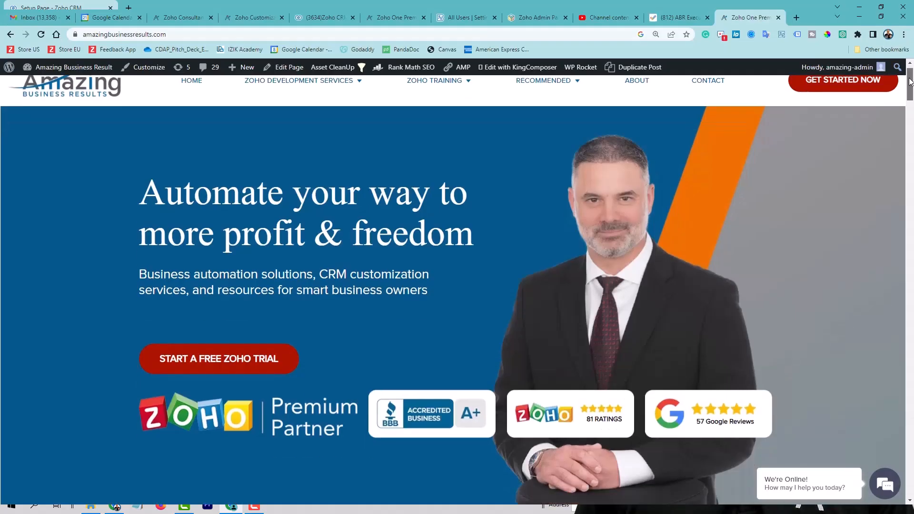
scroll("down", 3)
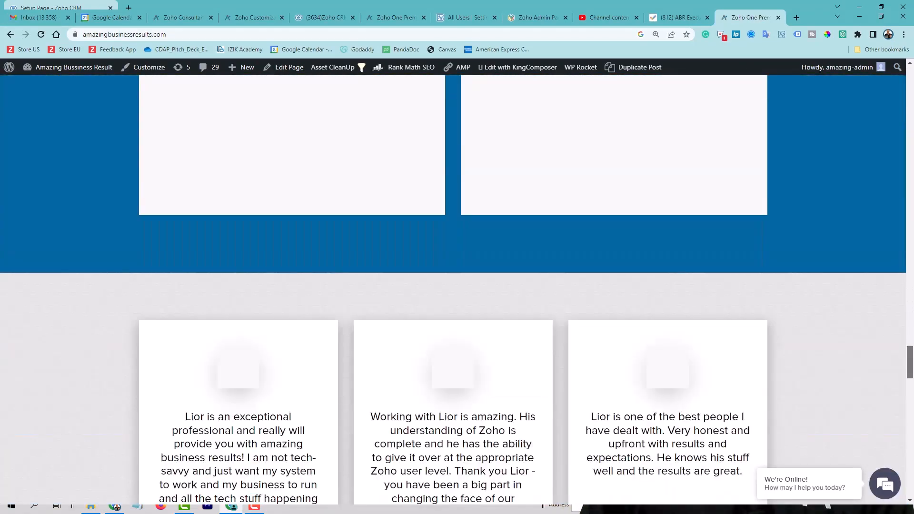
scroll("down", 3)
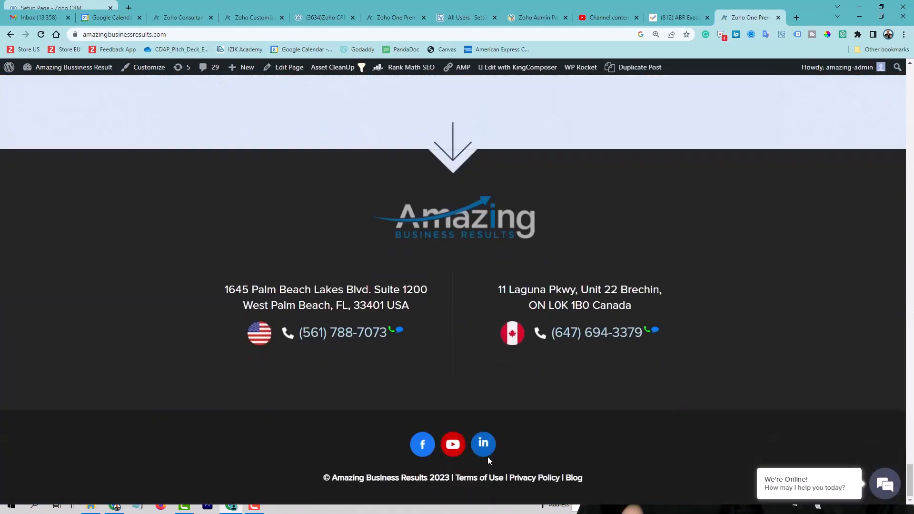
mouse_move(573, 477)
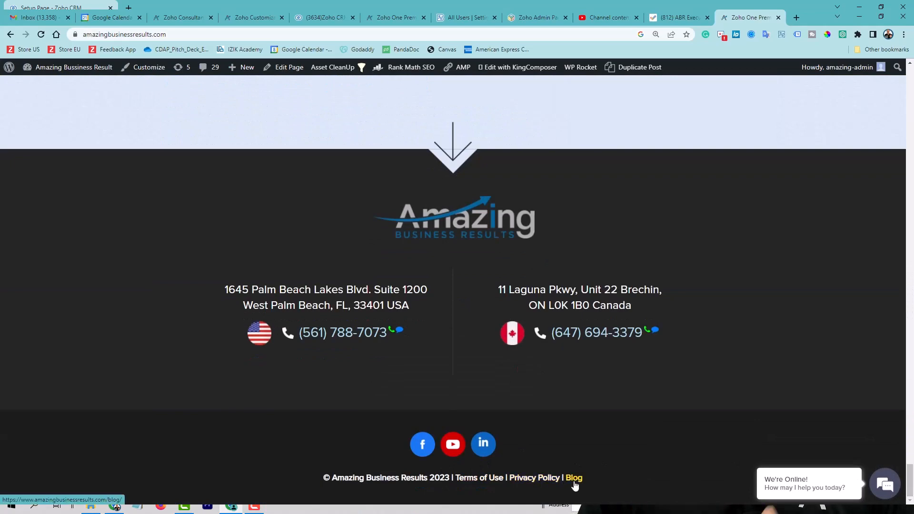
left_click(573, 477)
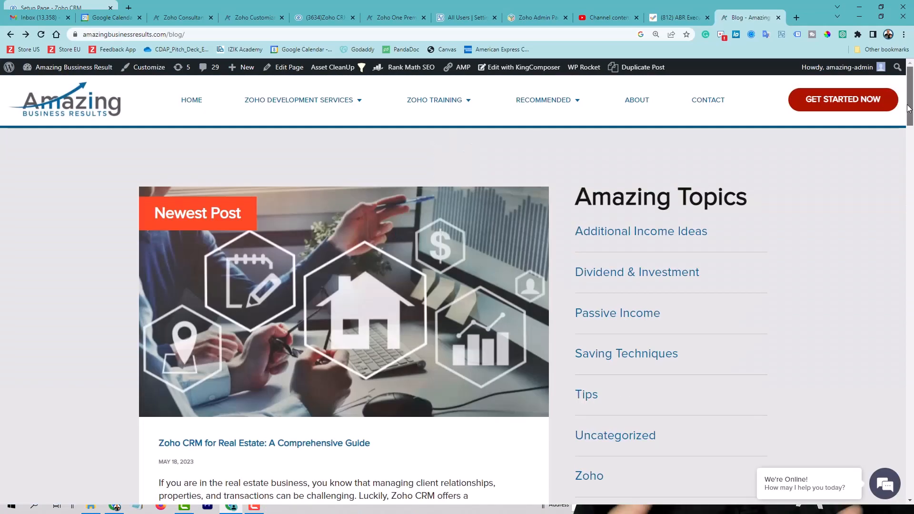
Step: Open 'Zoho CRM for Real Estate: A Comprehensive Guide' and scroll through the article
scroll("down", 3)
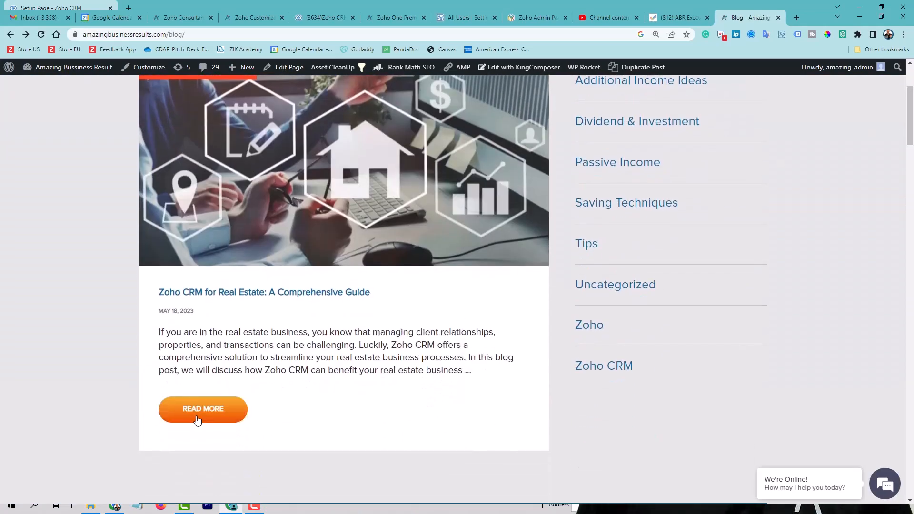
left_click(202, 408)
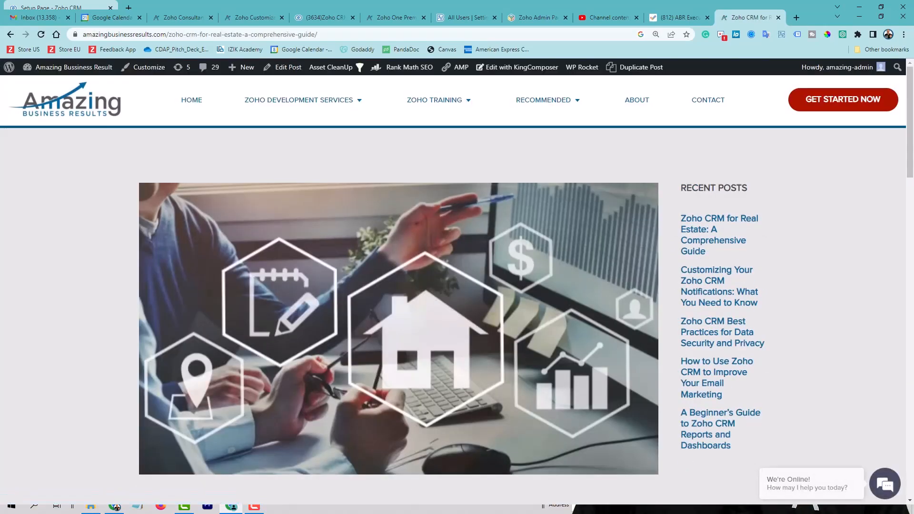
scroll("down", 3)
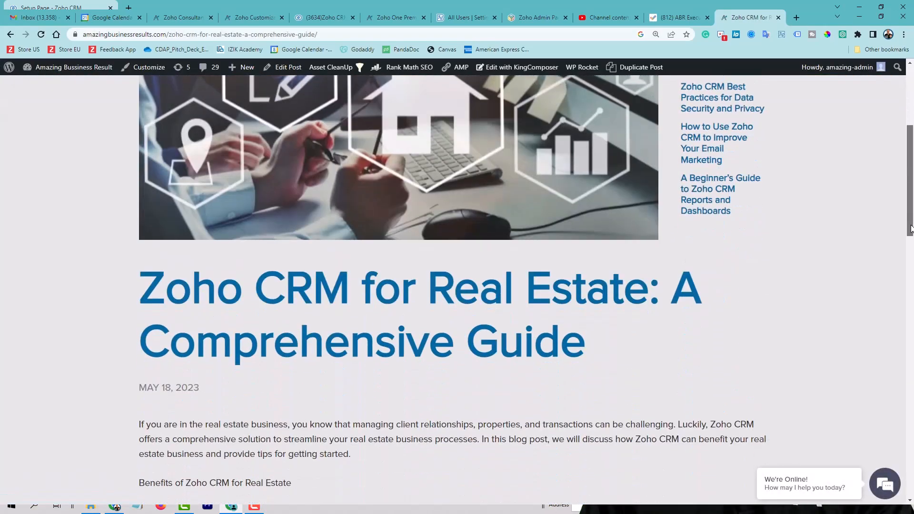
scroll("down", 3)
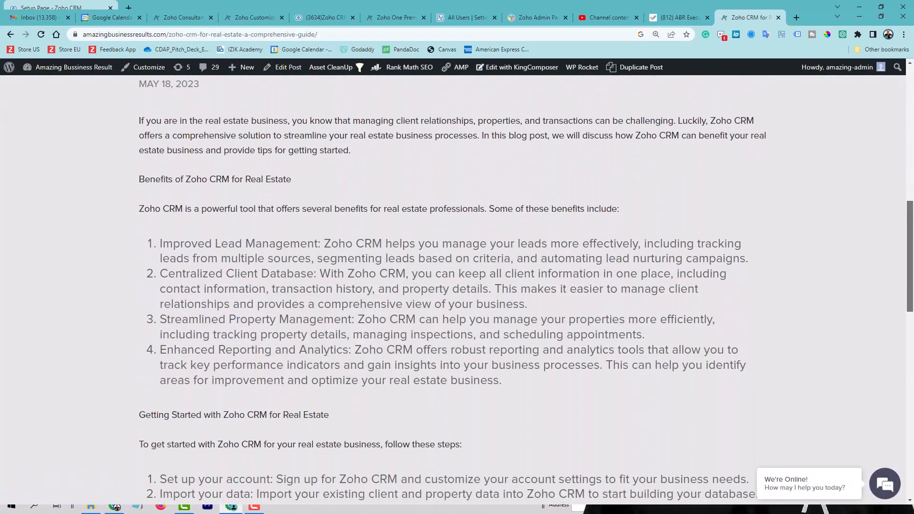
scroll("down", 3)
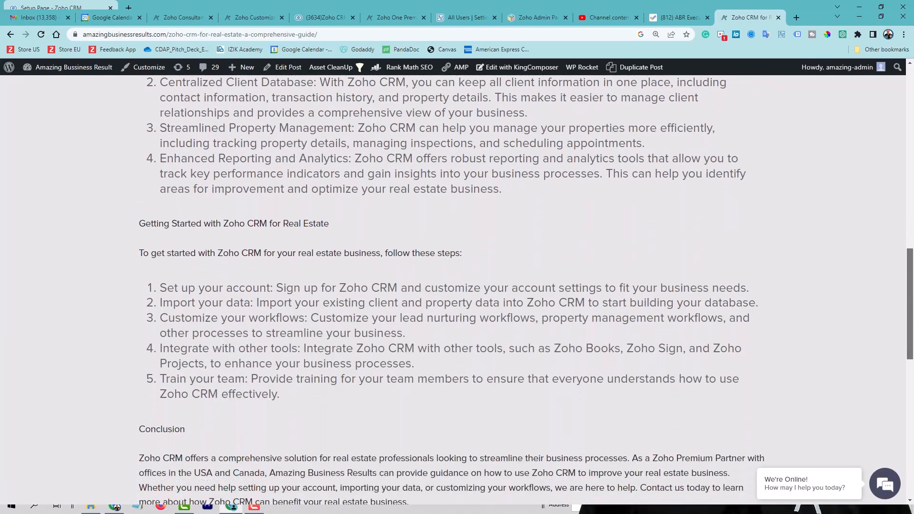
scroll("down", 3)
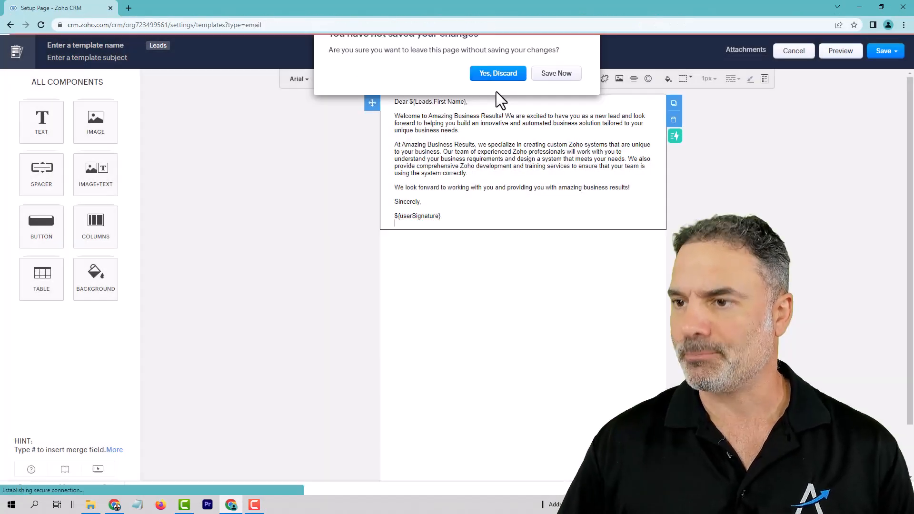
Step: Discard the unsaved welcome template and open Lior Izik's Microsoft lead record
left_click(496, 73)
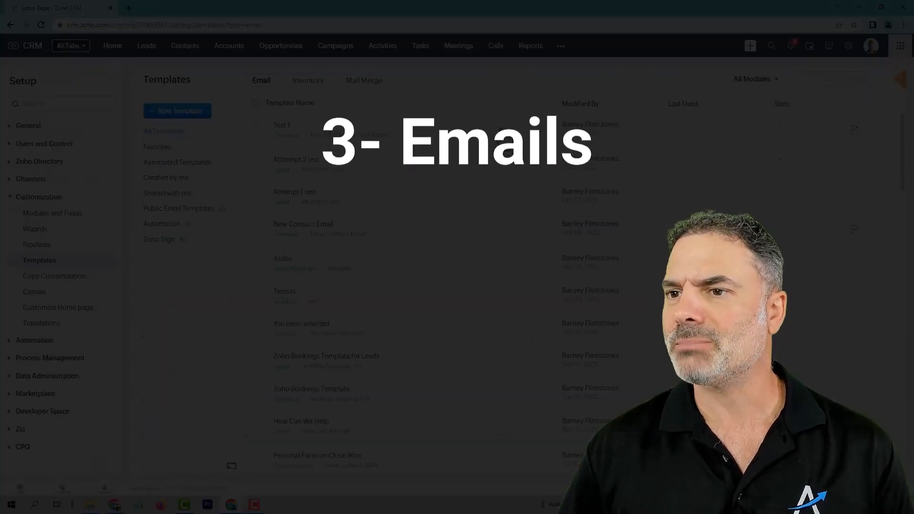
left_click(146, 45)
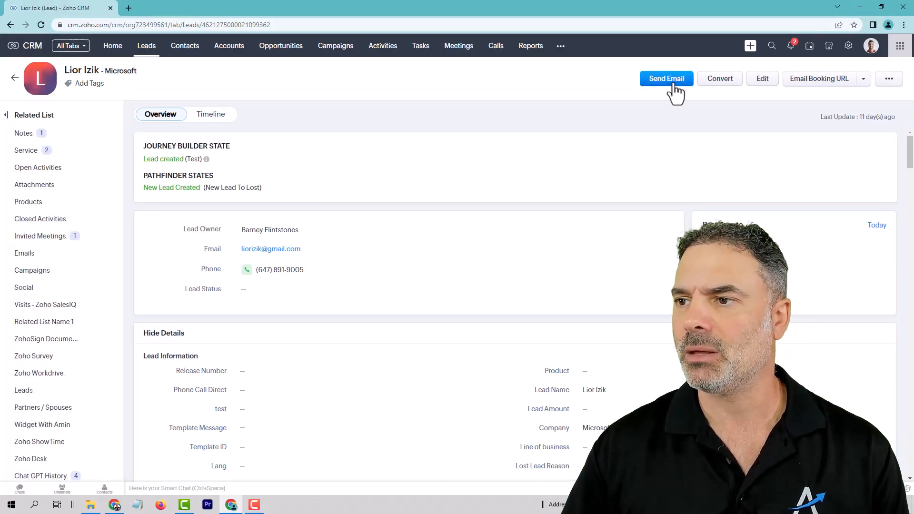
left_click(666, 78)
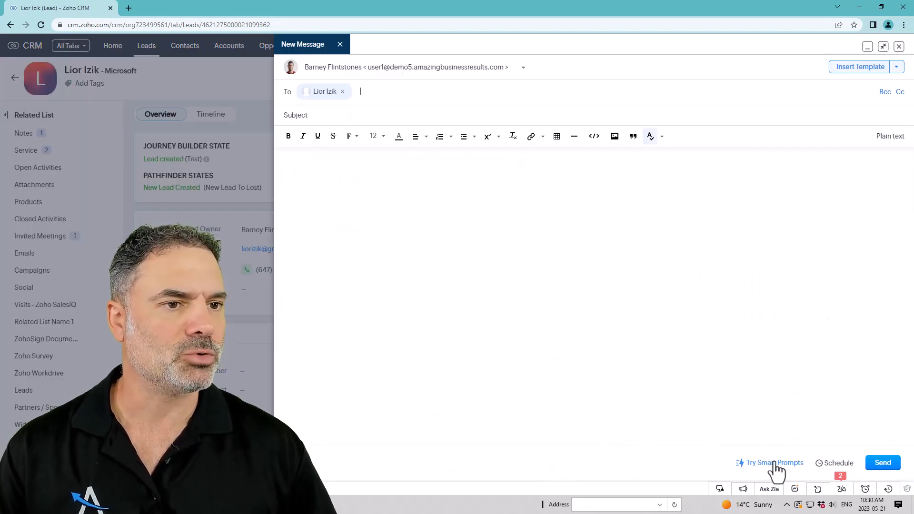
left_click(774, 462)
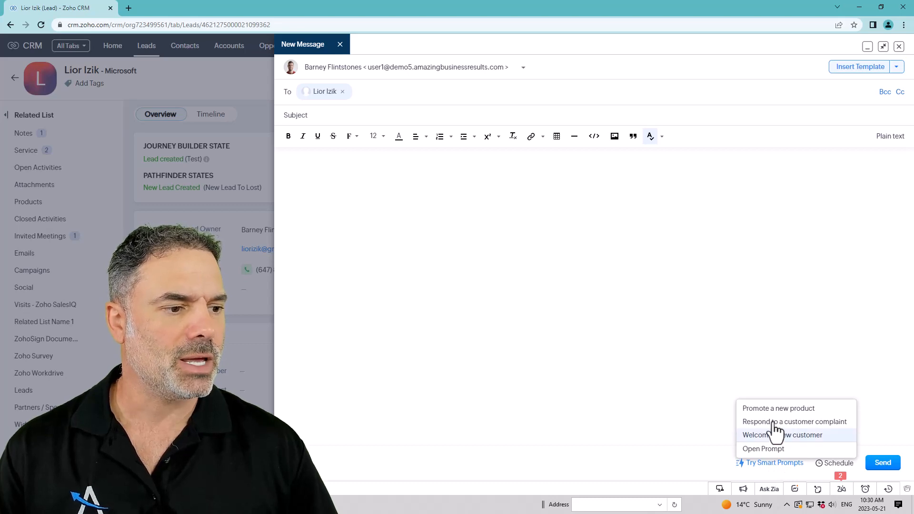
mouse_move(786, 421)
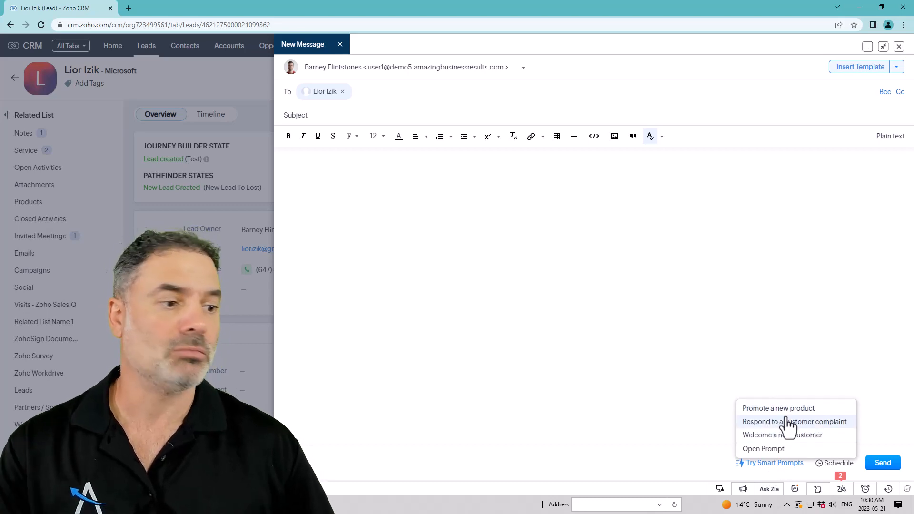
mouse_move(781, 435)
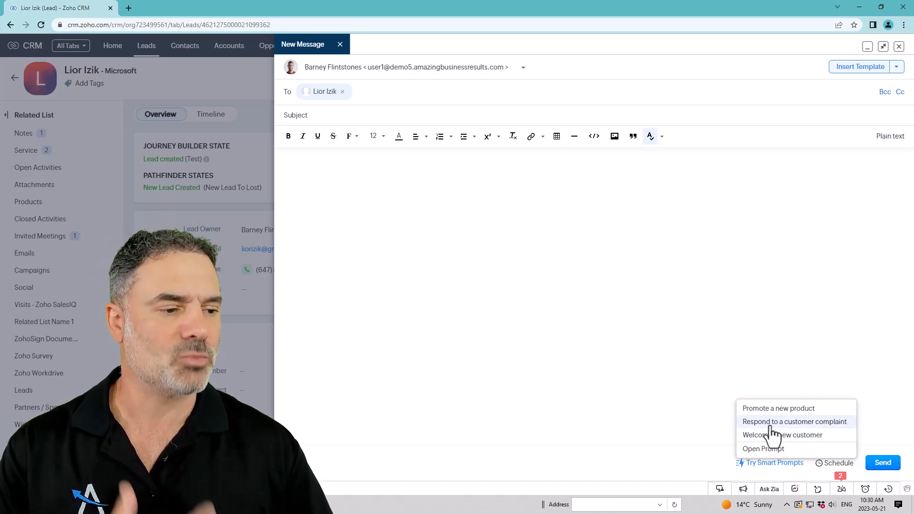
left_click(763, 448)
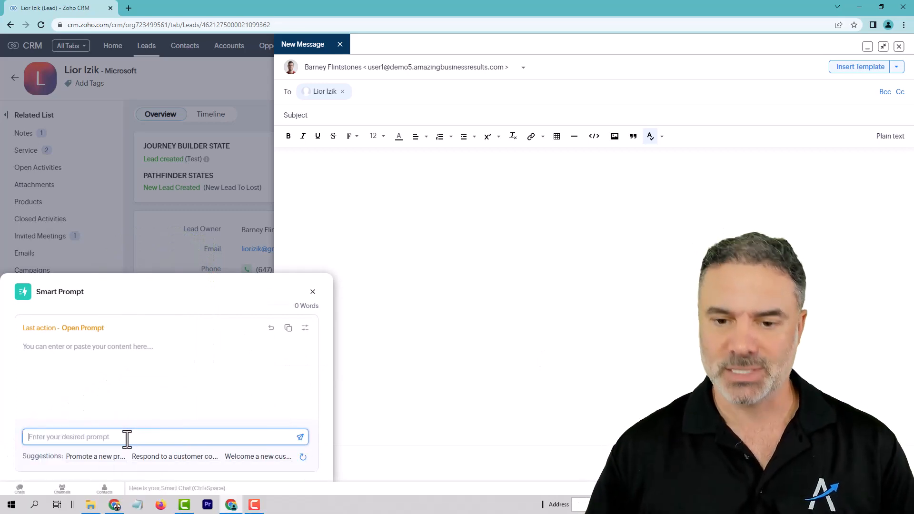
Step: Submit a prompt to respond to an unhappy customer whose project slipped because the PM was sick
type("respojn")
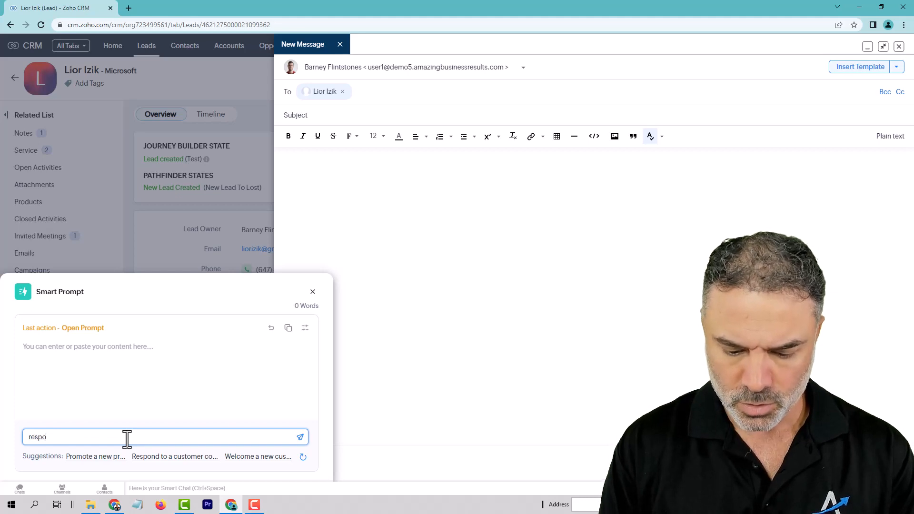
type("respond to a customer that is u")
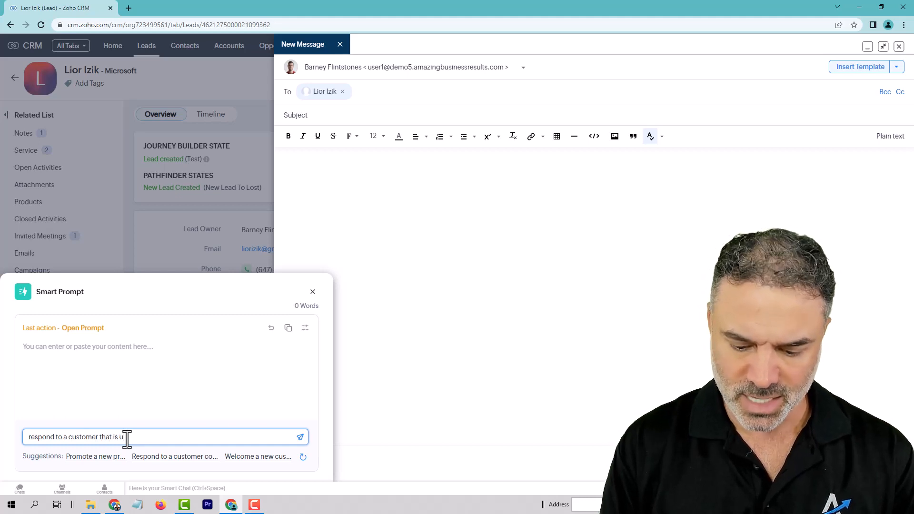
type("nhappy. The custo")
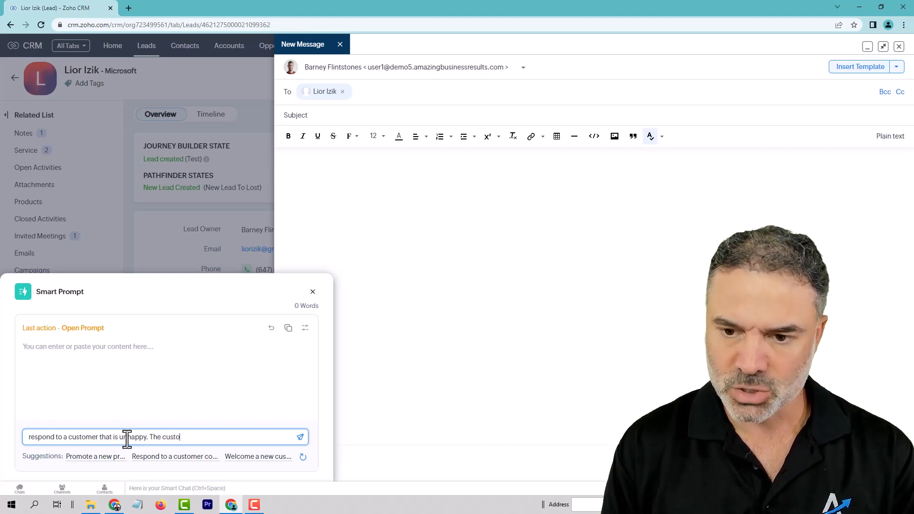
type("mer")
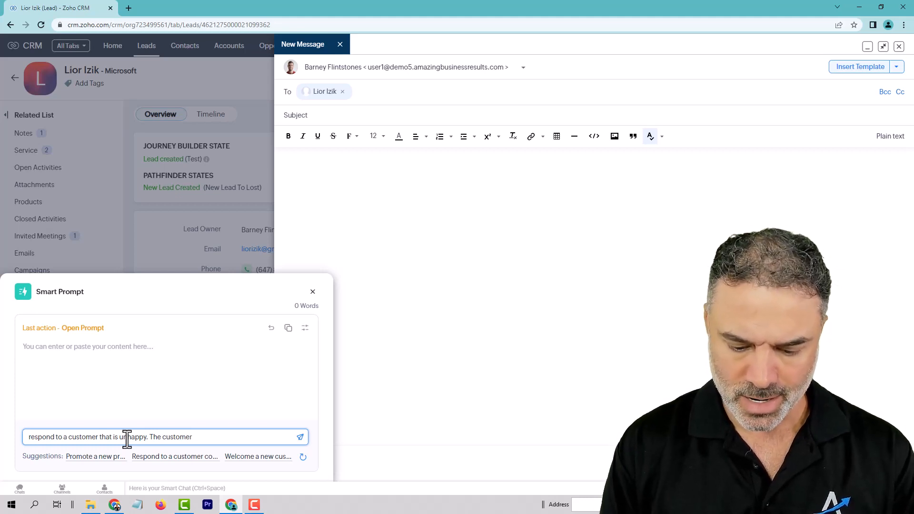
type("have a")
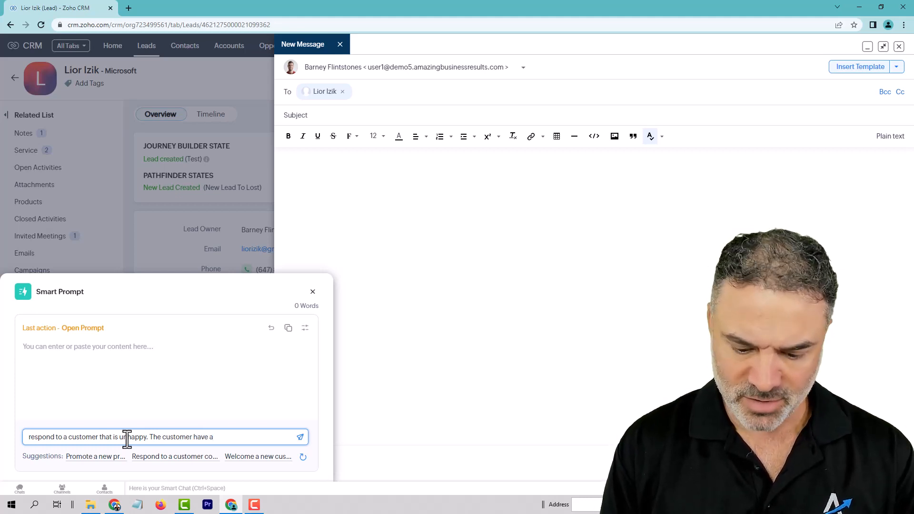
type("project with")
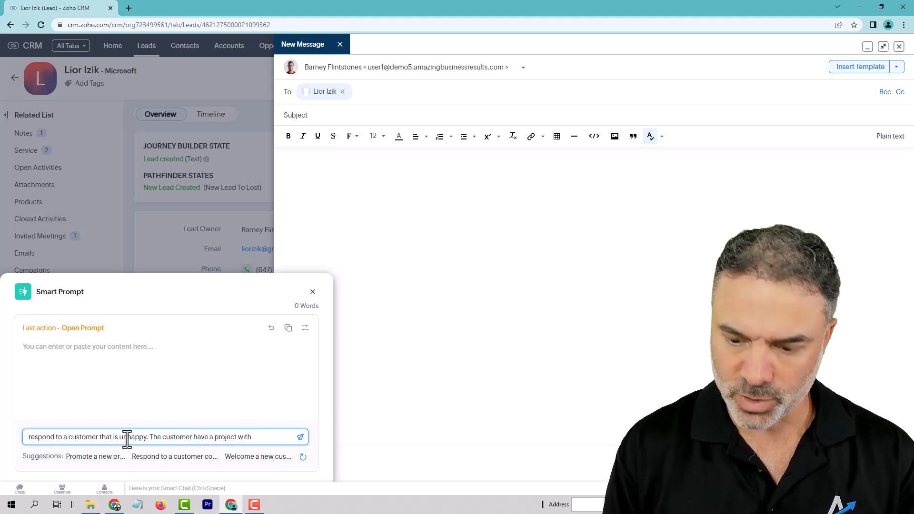
type("our company")
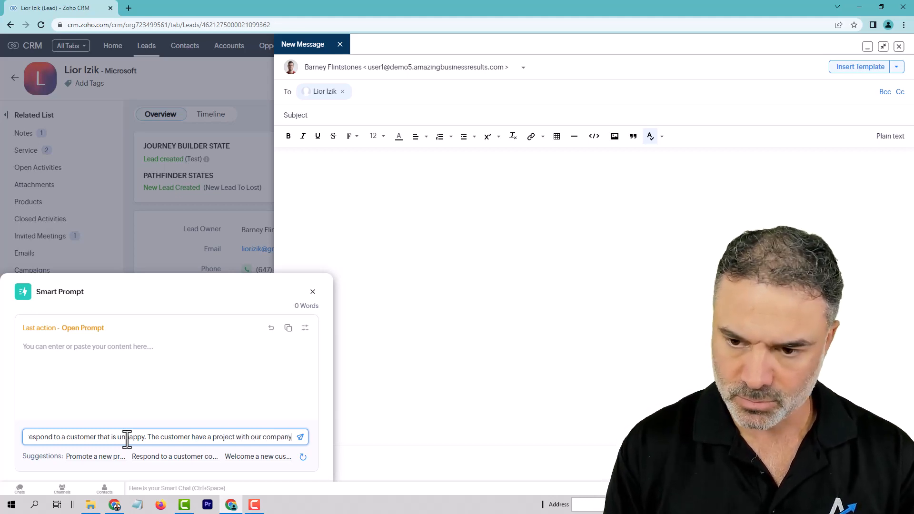
type("The")
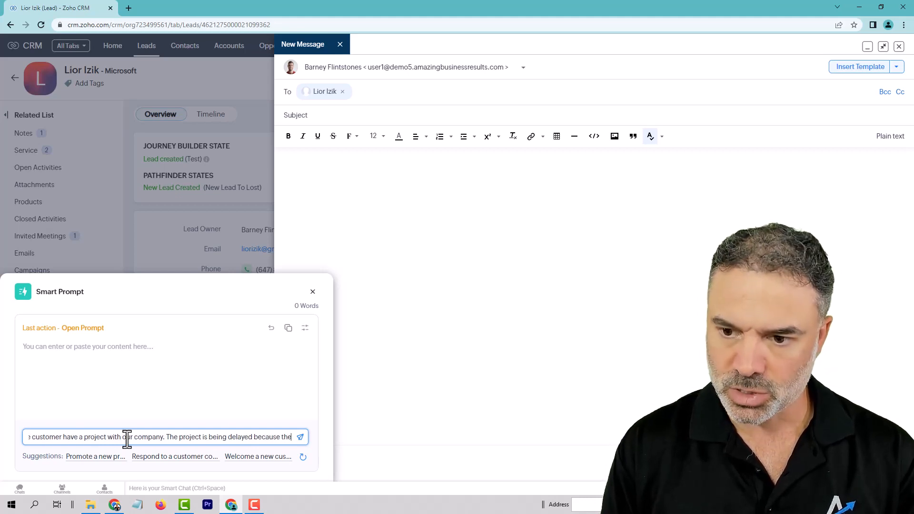
type("M")
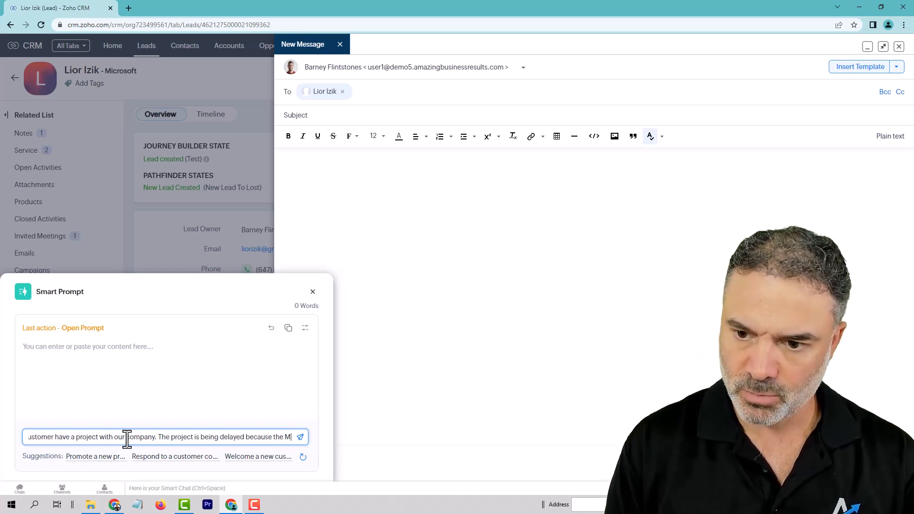
type("PM was")
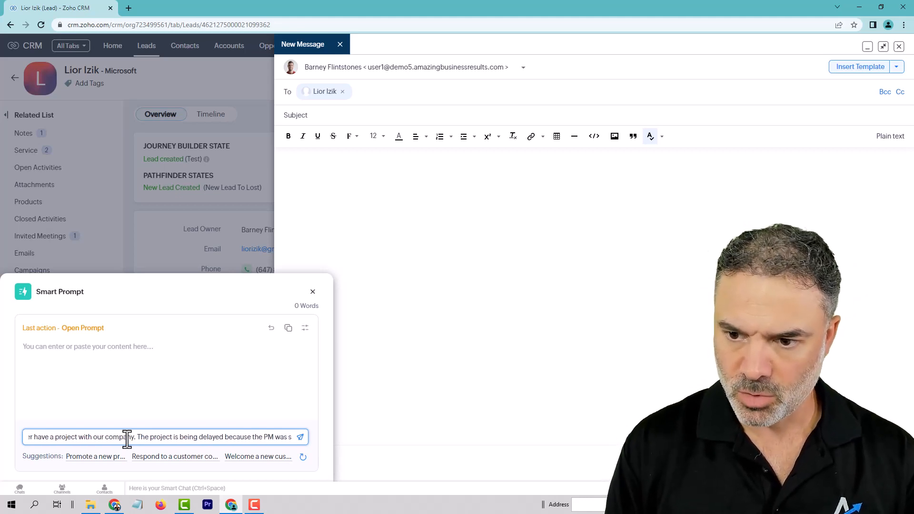
type("sick.")
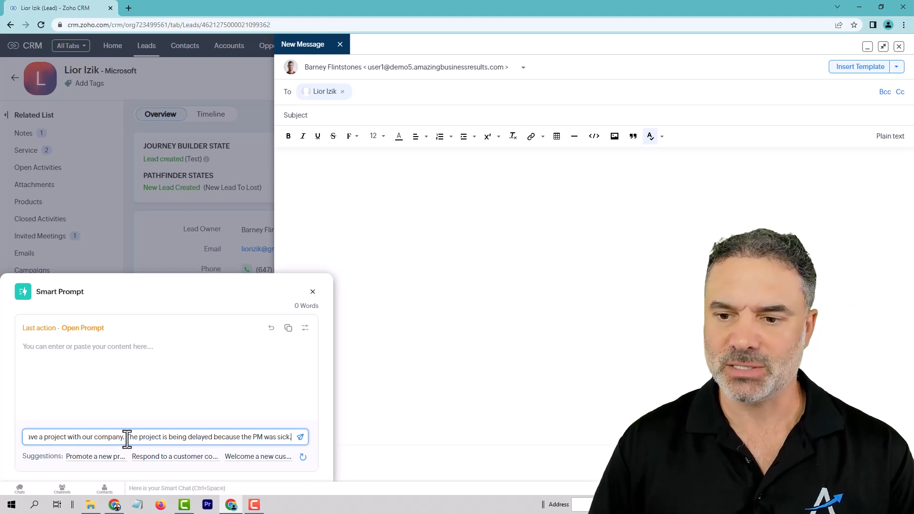
left_click(300, 437)
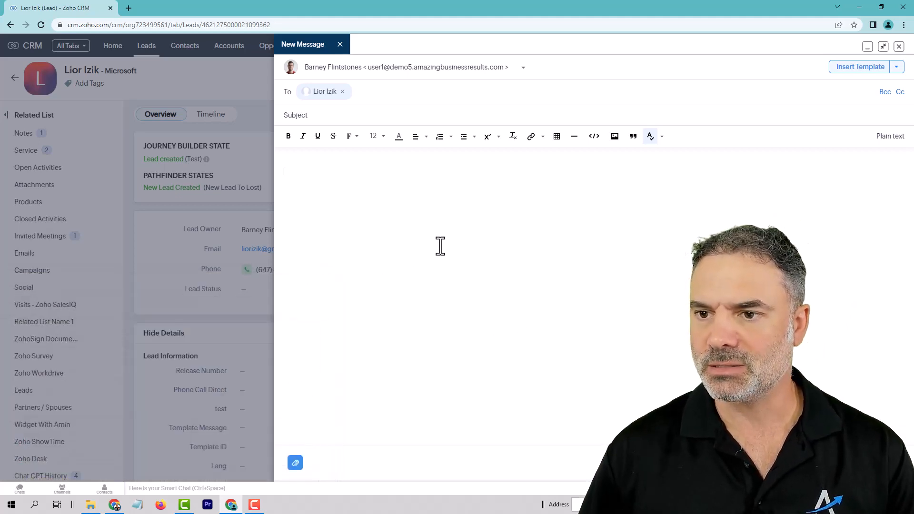
Step: Set the email subject to 'Please bear with us for some time.'
type("Please bear with us for some time.")
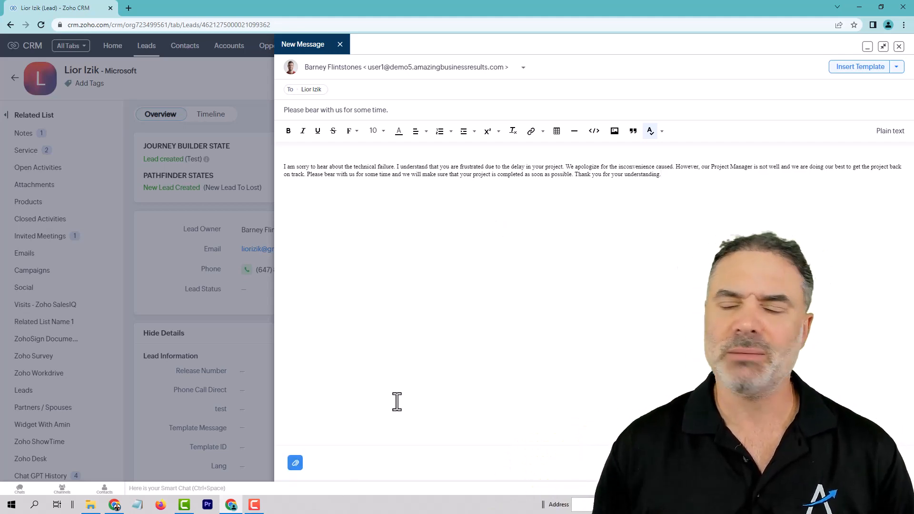
left_click(774, 462)
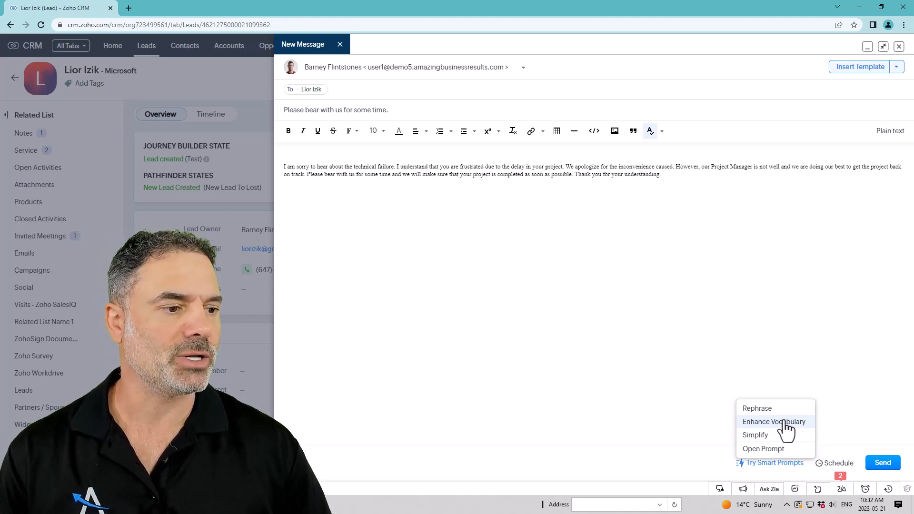
Step: Run Enhance Vocabulary on the apology and select part of the rewritten text
left_click(773, 421)
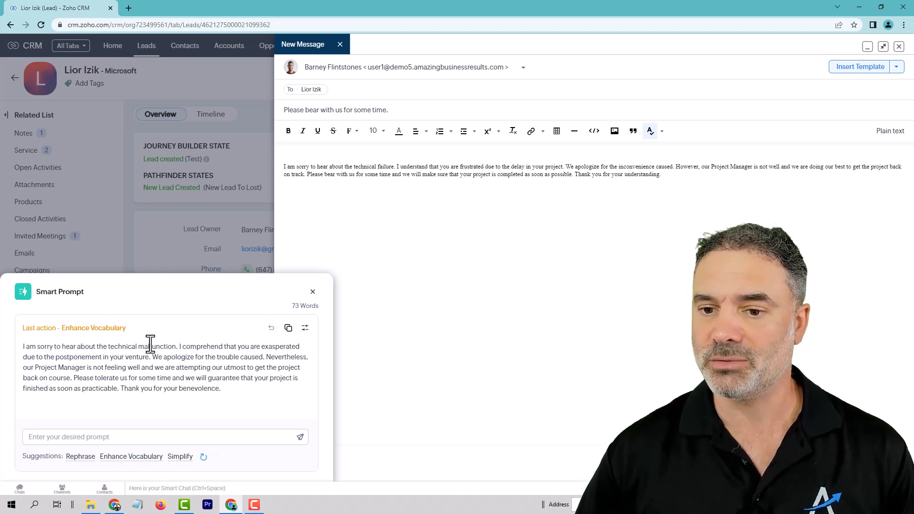
left_click_drag(182, 346, 294, 346)
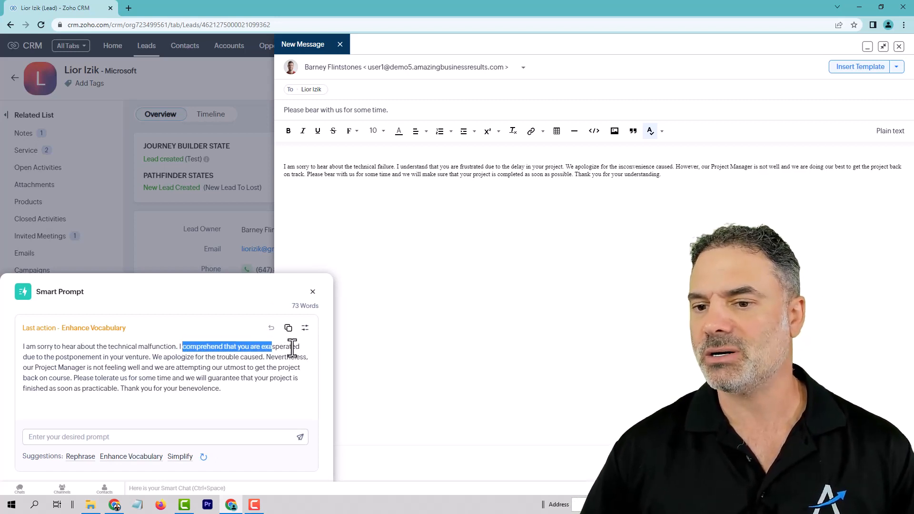